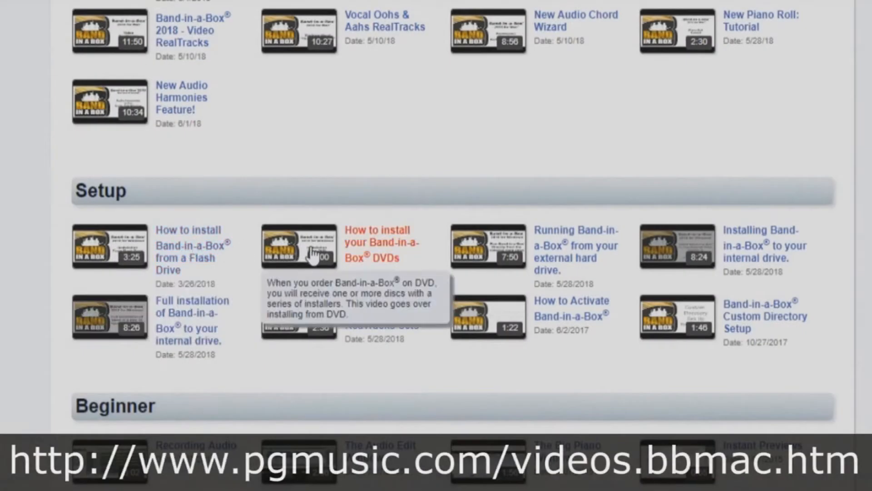
{"action": "mouse_move", "coordinate": [682, 257]}
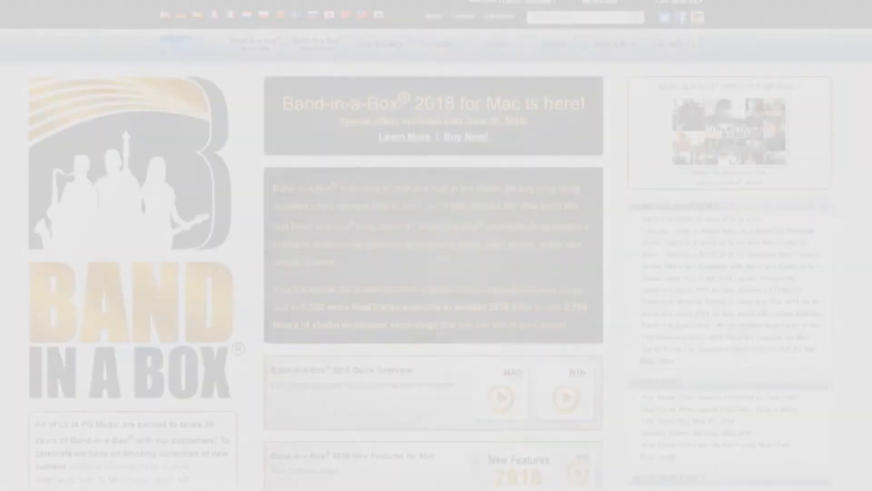
- Reach the Band-in-a-Box (Mac) video tutorials on the PG Music Support page and view the Setup section
{"action": "left_click", "coordinate": [496, 45]}
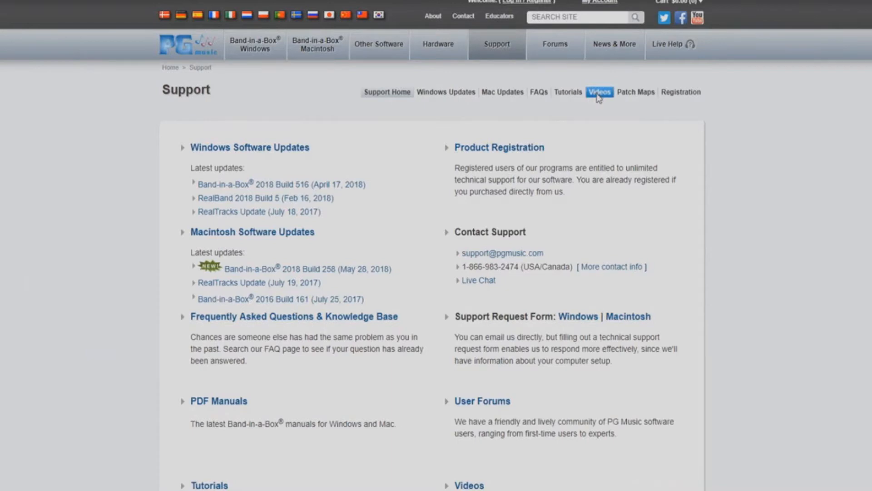
{"action": "left_click", "coordinate": [599, 92]}
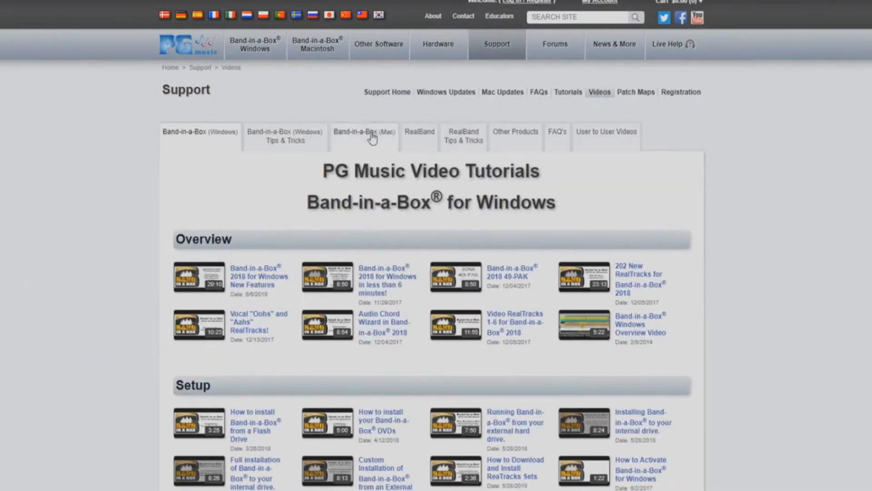
{"action": "left_click", "coordinate": [363, 132]}
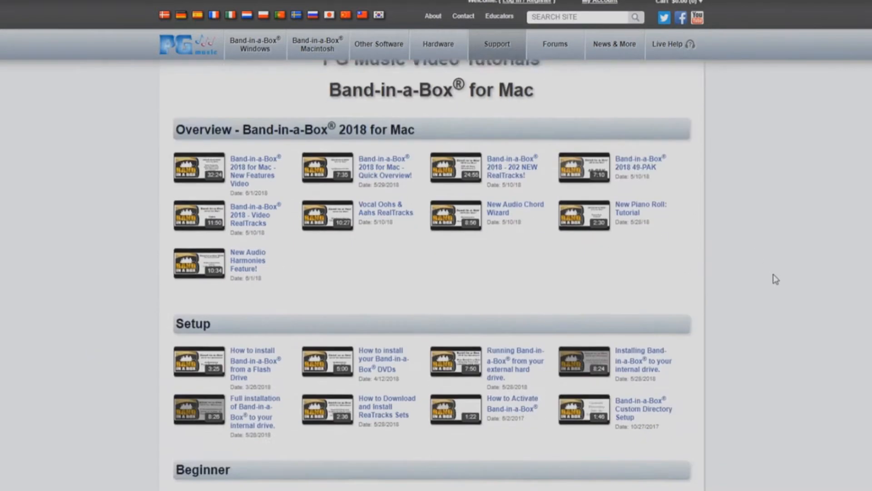
{"action": "scroll", "scroll_direction": "down", "scroll_amount": 3}
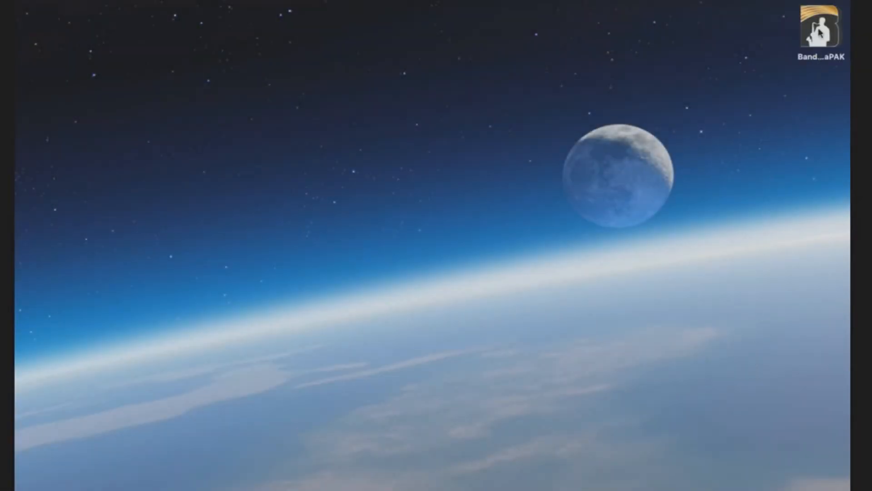
- Browse the UltraPAK drive's top level and its PDF Manuals folder, then return to the root
{"action": "left_click", "coordinate": [821, 29]}
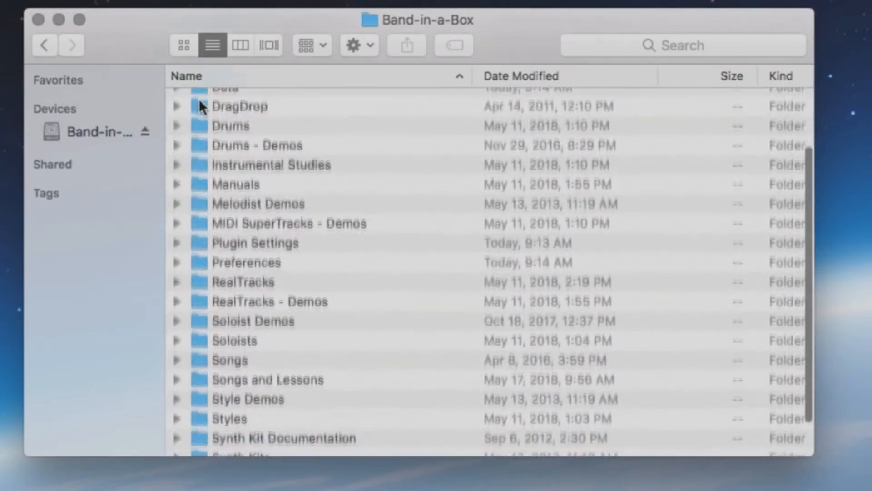
{"action": "scroll", "scroll_direction": "up", "scroll_amount": 3}
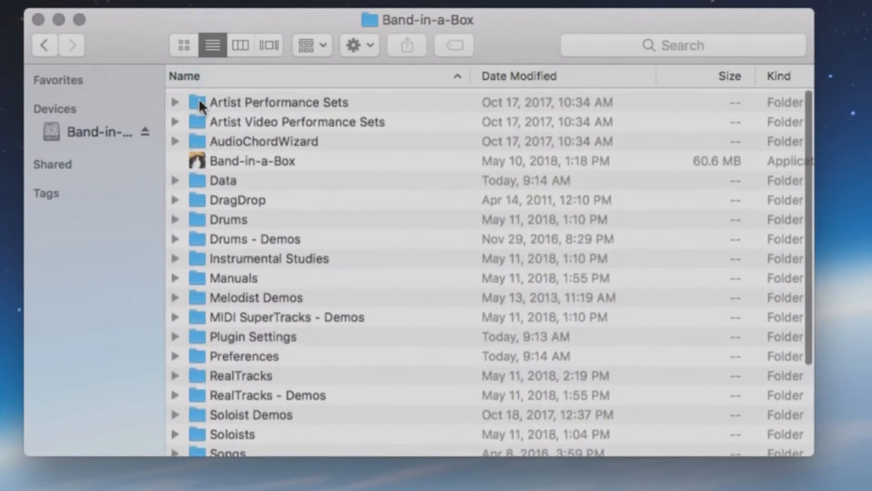
{"action": "left_click", "coordinate": [44, 46]}
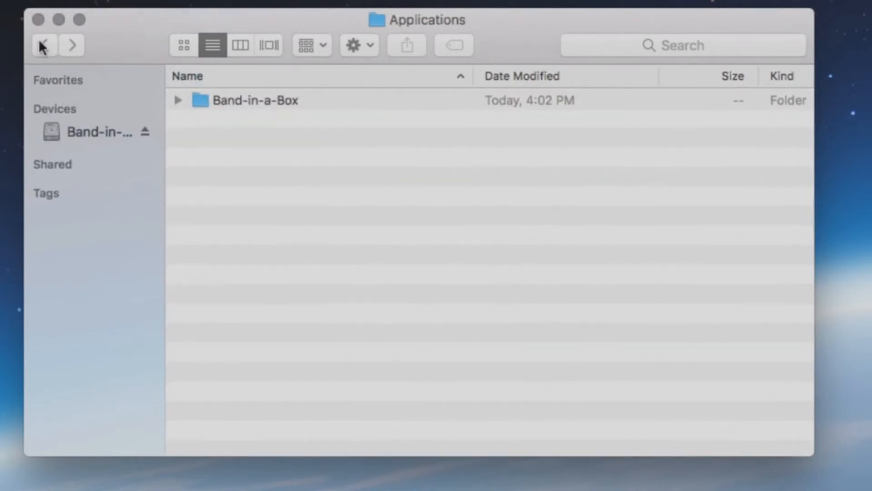
{"action": "left_click", "coordinate": [94, 132]}
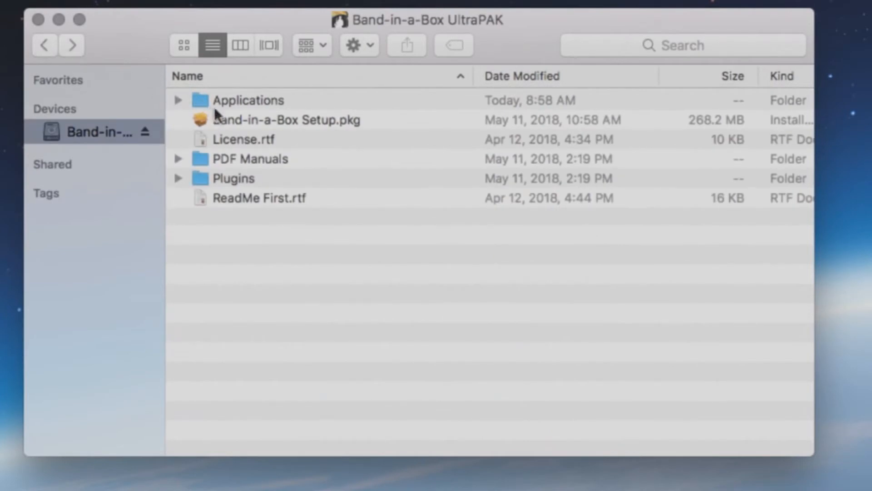
{"action": "mouse_move", "coordinate": [319, 130]}
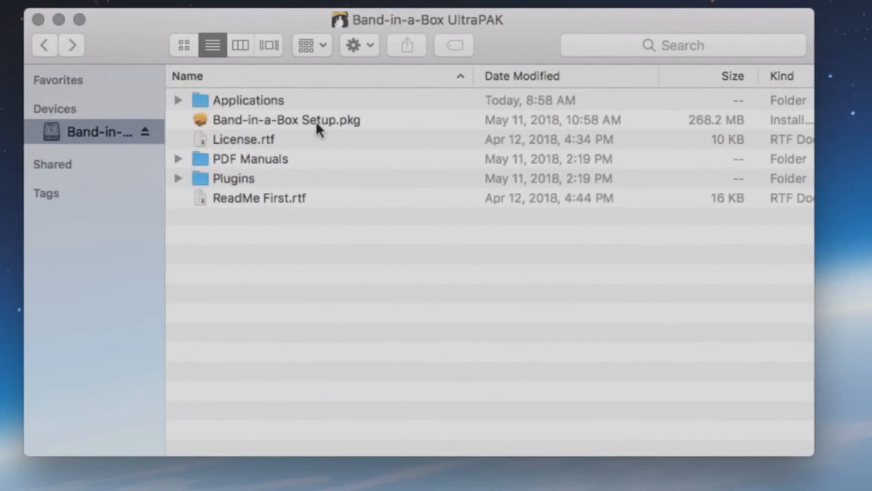
{"action": "mouse_move", "coordinate": [284, 150]}
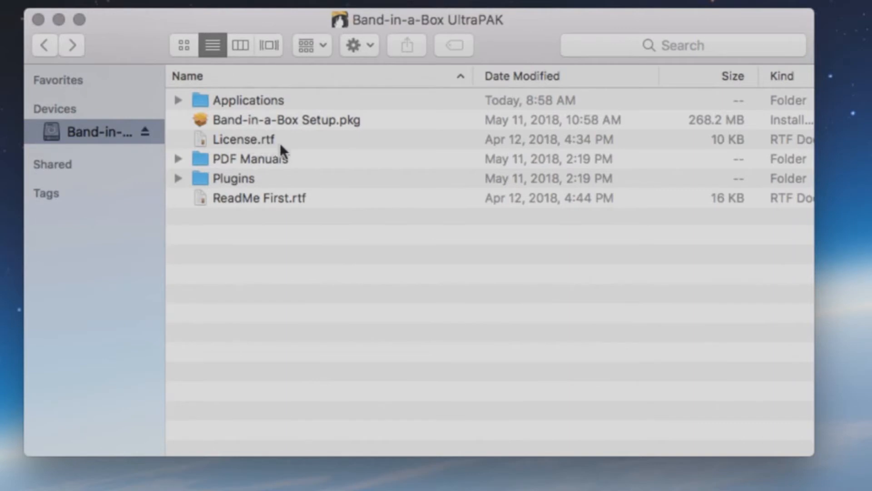
{"action": "double_click", "coordinate": [250, 159]}
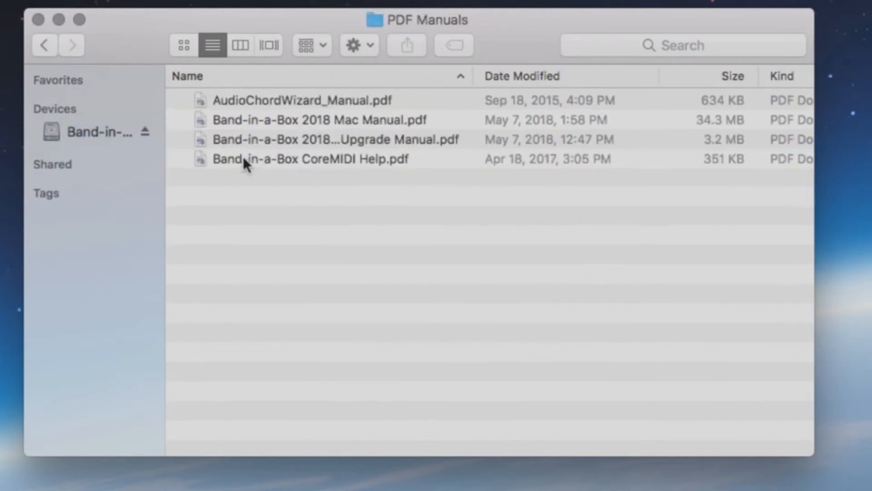
{"action": "mouse_move", "coordinate": [71, 83]}
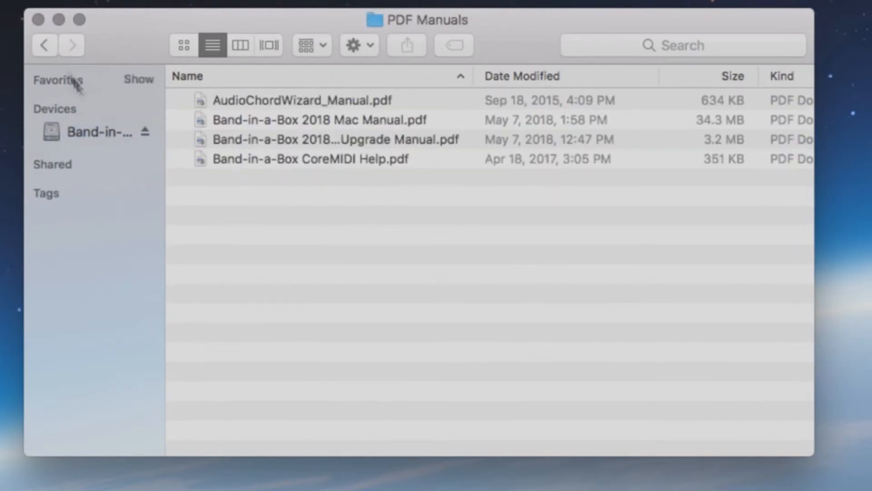
{"action": "left_click", "coordinate": [43, 46]}
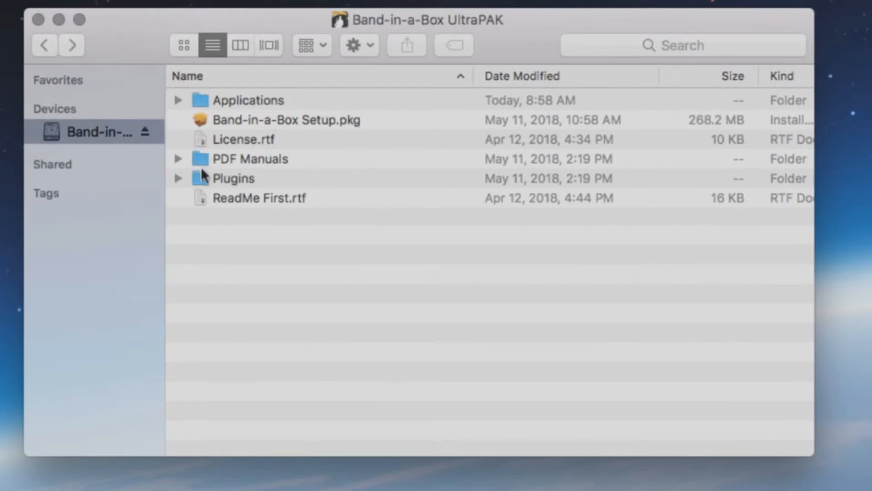
- Look through Plugins > Data for the Sforzando and AmpliTube installers, then return to the drive's root
{"action": "double_click", "coordinate": [235, 178]}
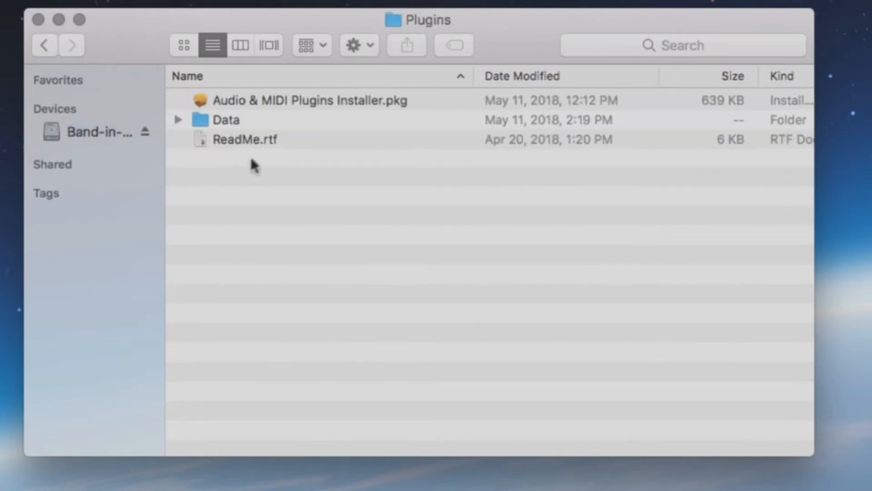
{"action": "double_click", "coordinate": [225, 119]}
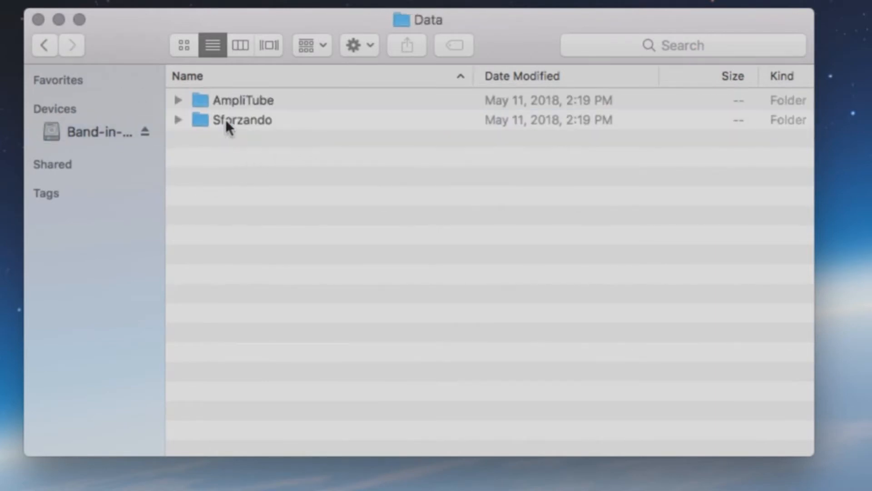
{"action": "left_click", "coordinate": [178, 120]}
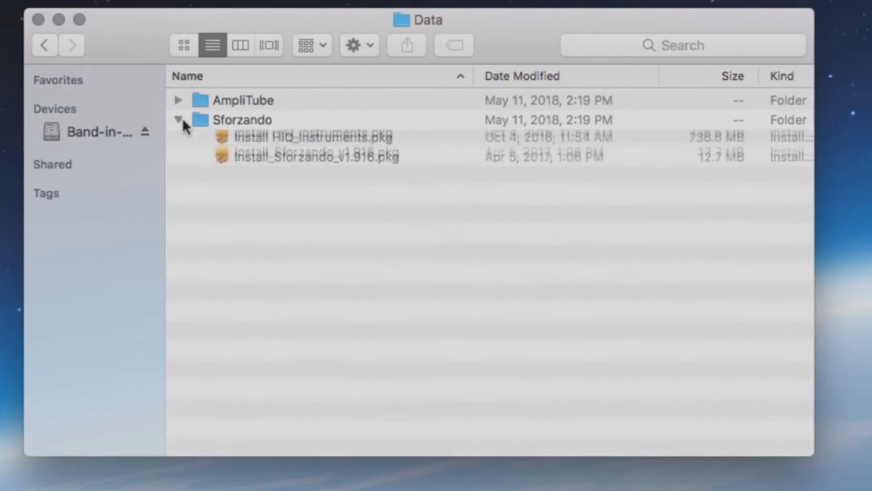
{"action": "left_click", "coordinate": [178, 100]}
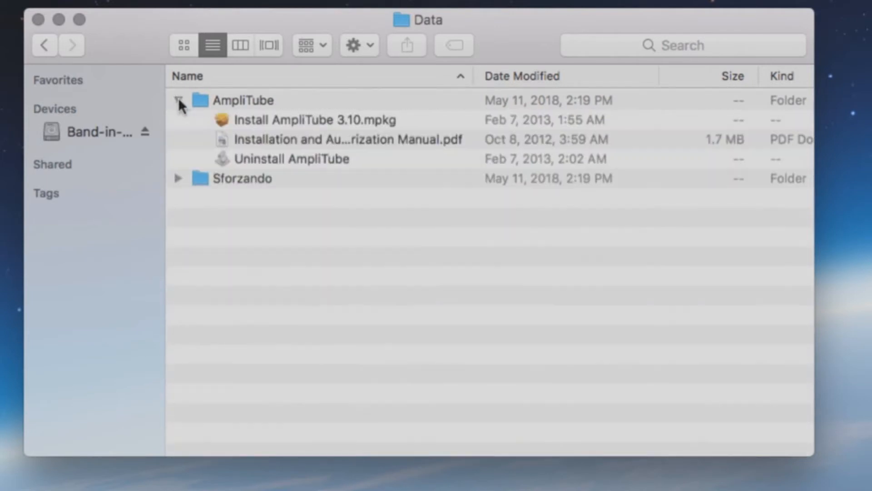
{"action": "left_click", "coordinate": [43, 46]}
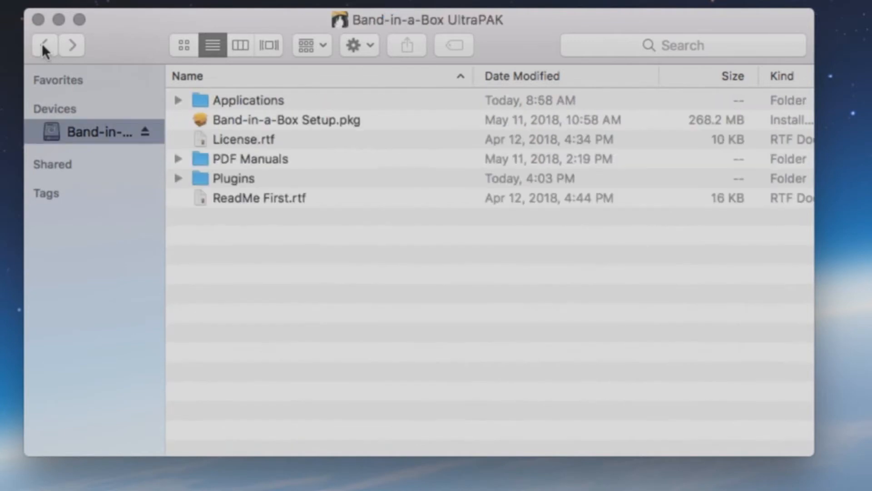
{"action": "mouse_move", "coordinate": [270, 206]}
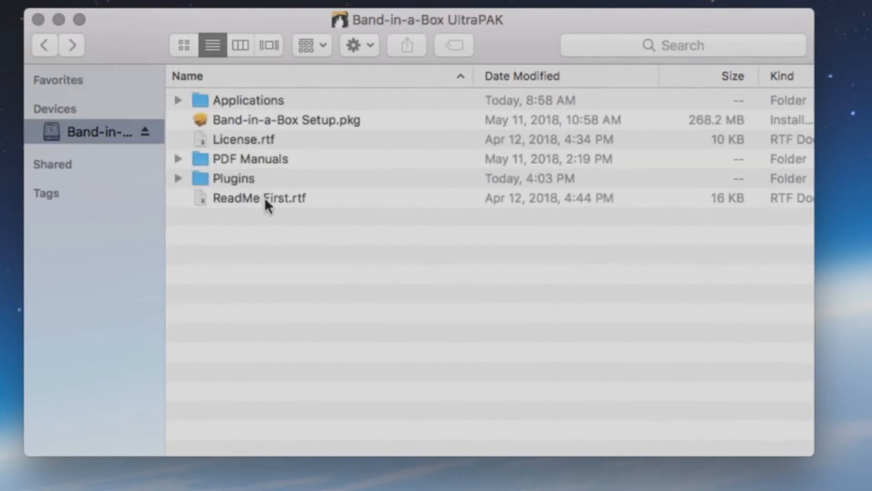
{"action": "mouse_move", "coordinate": [300, 121]}
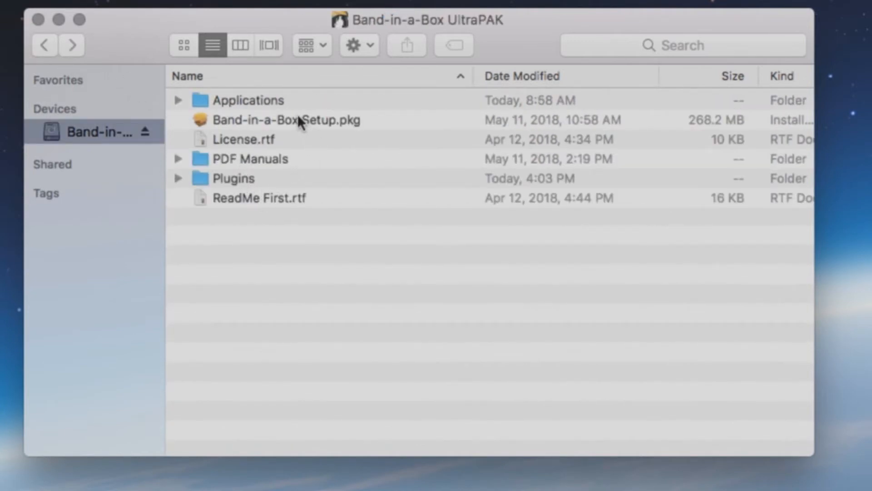
- Launch the Band-in-a-Box Setup installer and read through the Read Me page
{"action": "double_click", "coordinate": [286, 120]}
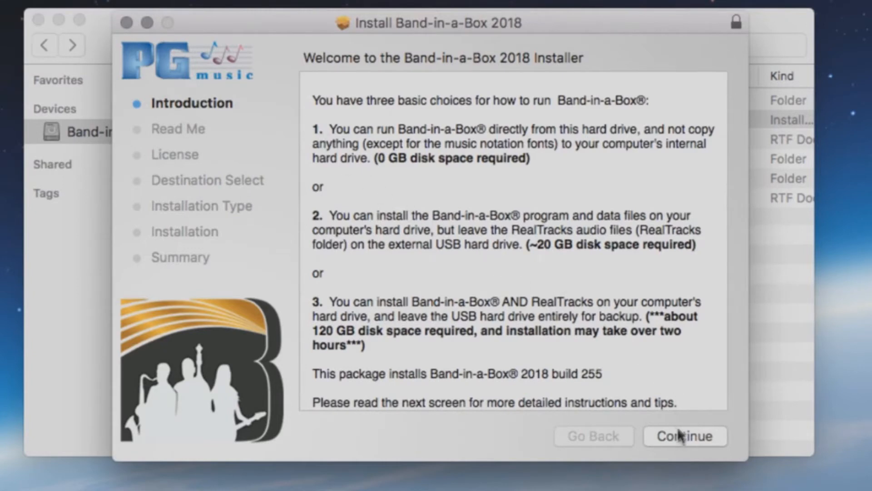
{"action": "left_click", "coordinate": [685, 436]}
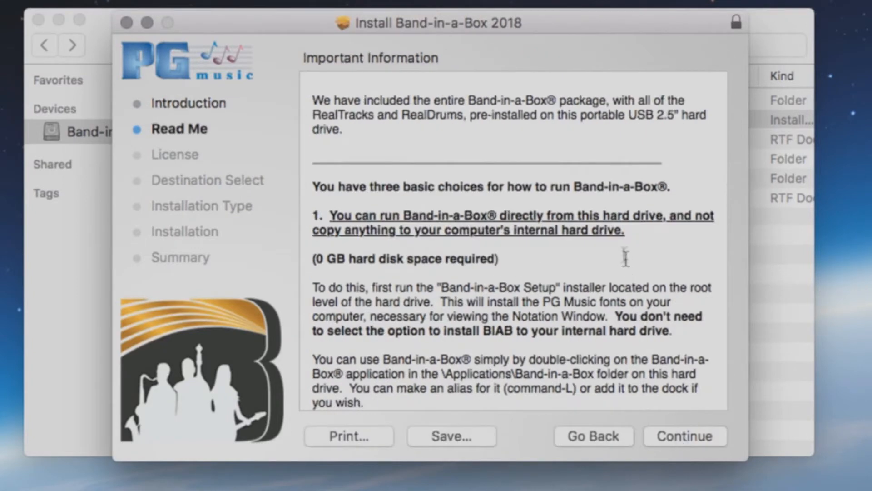
{"action": "mouse_move", "coordinate": [685, 176]}
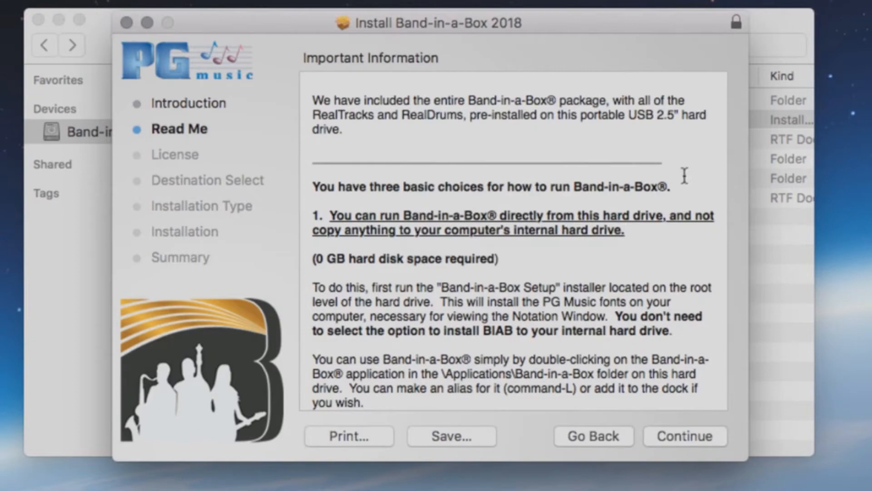
{"action": "scroll", "scroll_direction": "down", "scroll_amount": 3}
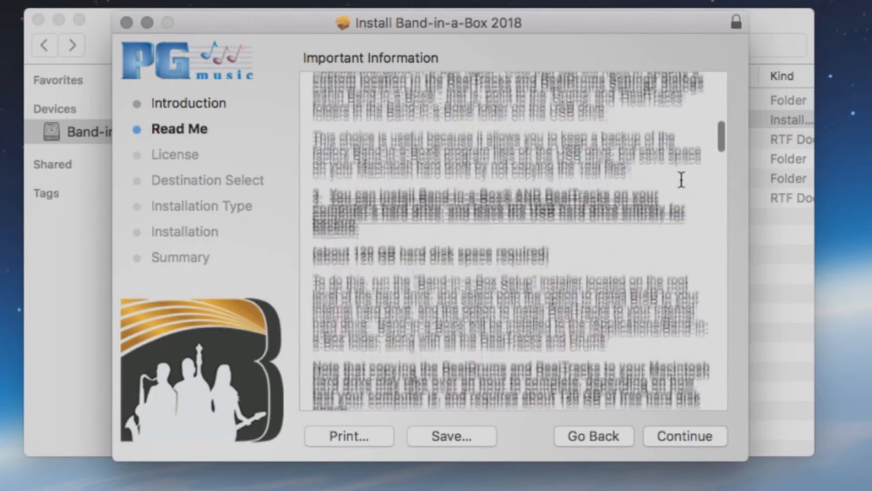
{"action": "scroll", "scroll_direction": "down", "scroll_amount": 3}
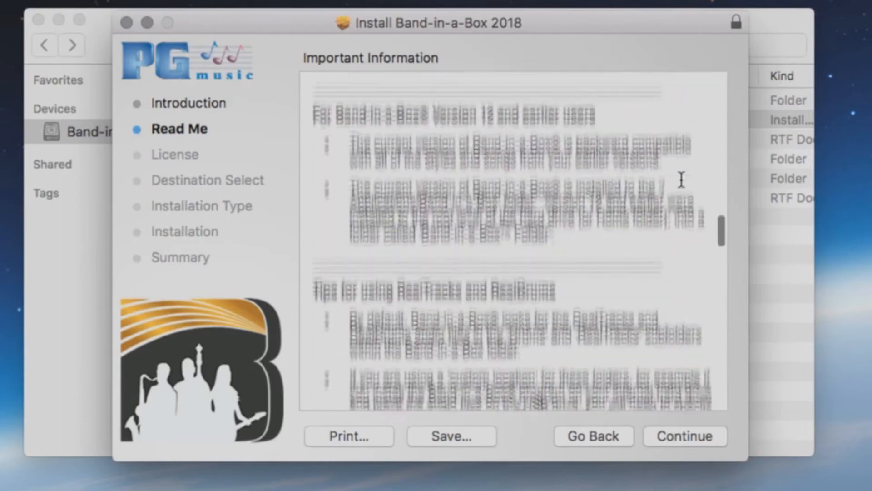
{"action": "scroll", "scroll_direction": "down", "scroll_amount": 3}
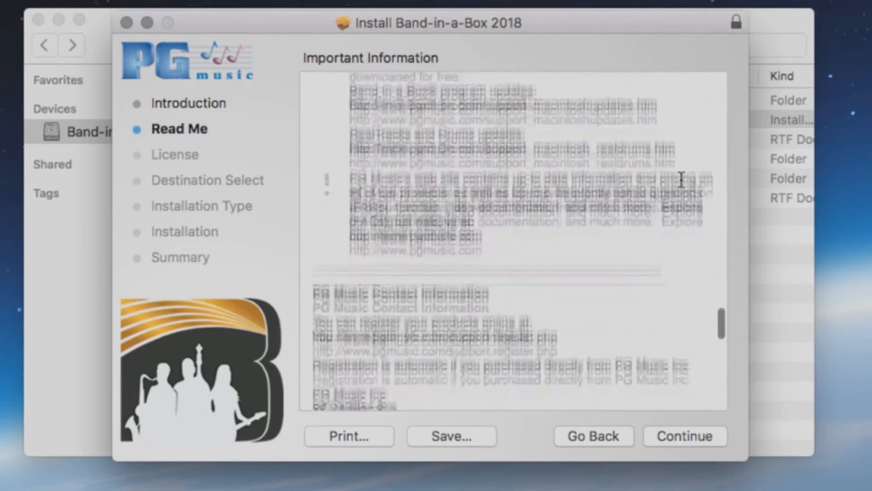
{"action": "left_click", "coordinate": [685, 435]}
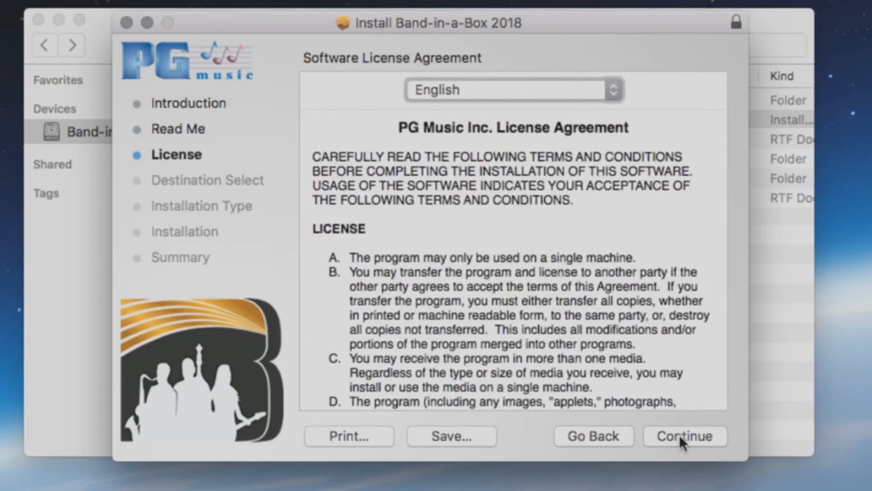
- Read through the software license agreement and agree to its terms
{"action": "scroll", "scroll_direction": "down", "scroll_amount": 3}
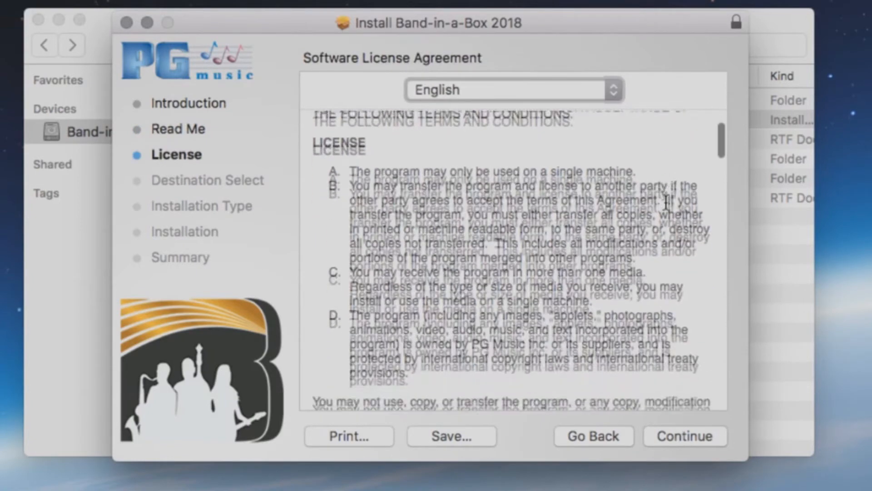
{"action": "scroll", "scroll_direction": "down", "scroll_amount": 3}
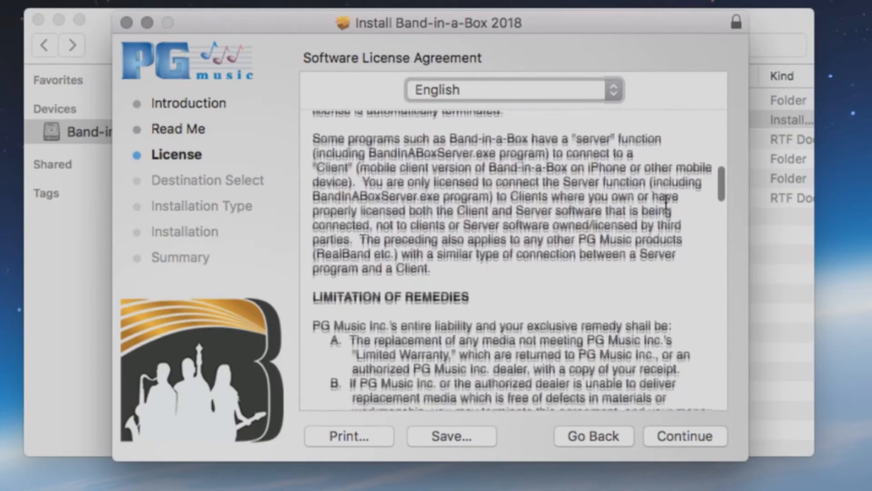
{"action": "scroll", "scroll_direction": "down", "scroll_amount": 3}
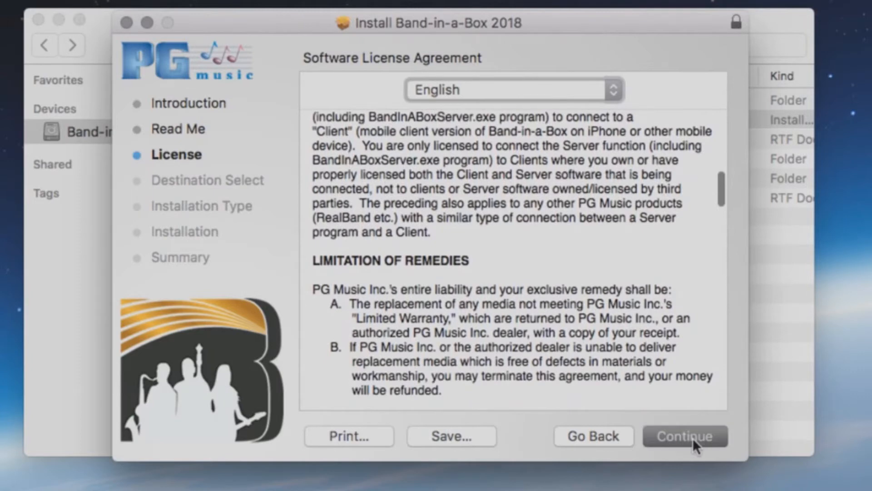
{"action": "left_click", "coordinate": [685, 435]}
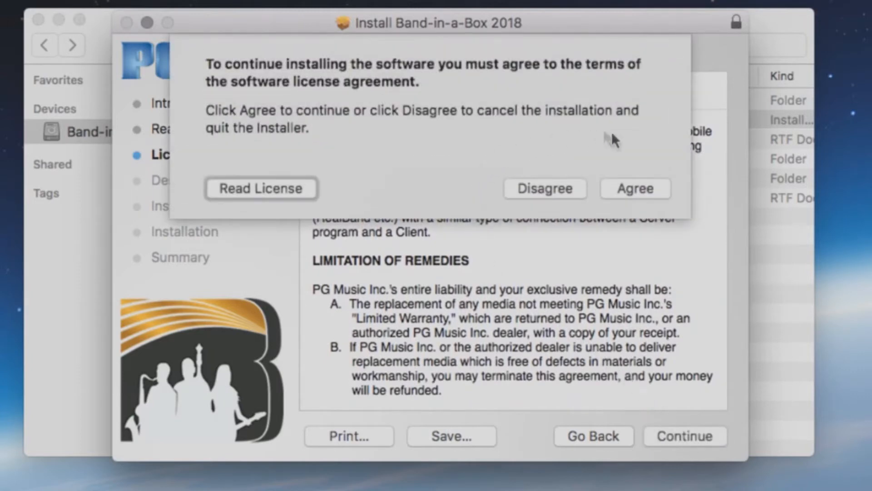
{"action": "left_click", "coordinate": [635, 188]}
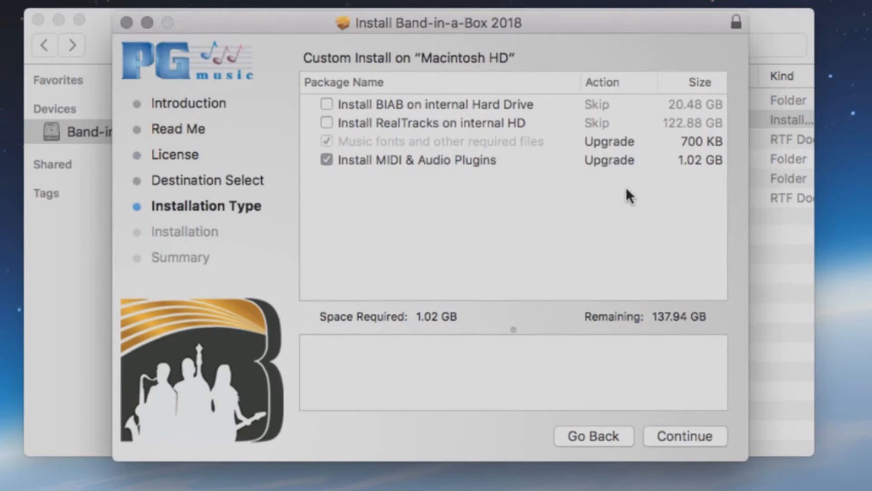
{"action": "mouse_move", "coordinate": [584, 131]}
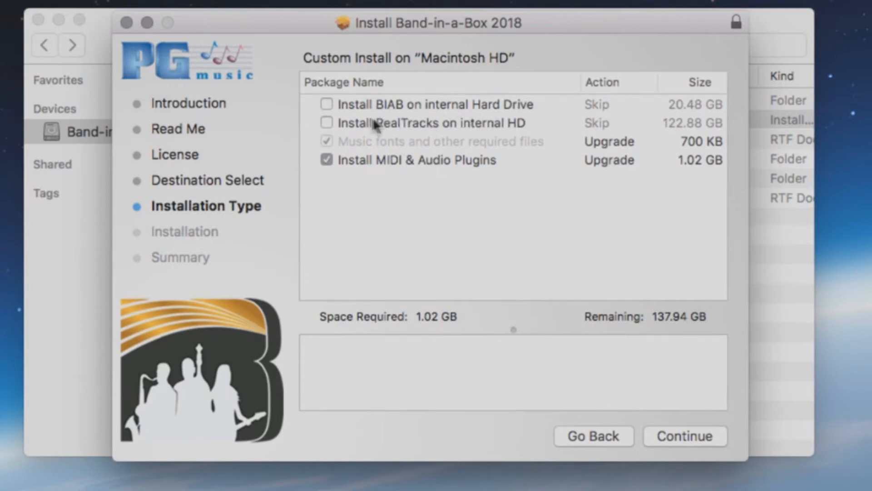
{"action": "mouse_move", "coordinate": [482, 136]}
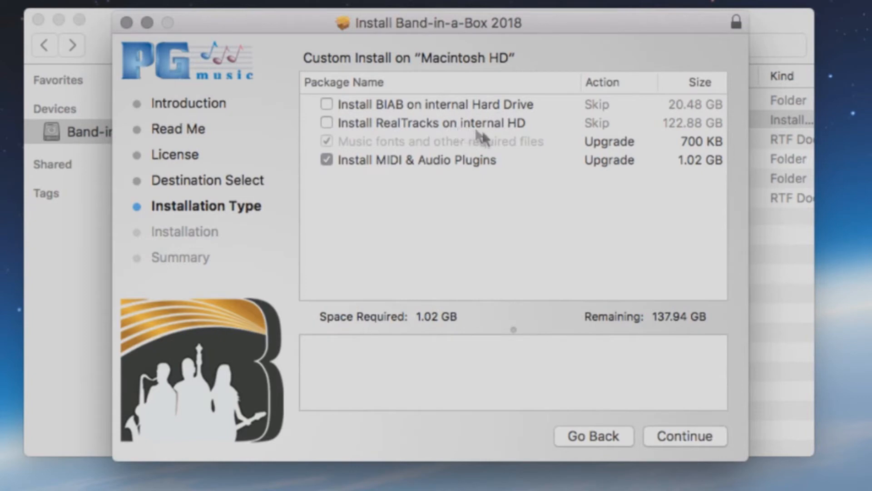
{"action": "mouse_move", "coordinate": [464, 176]}
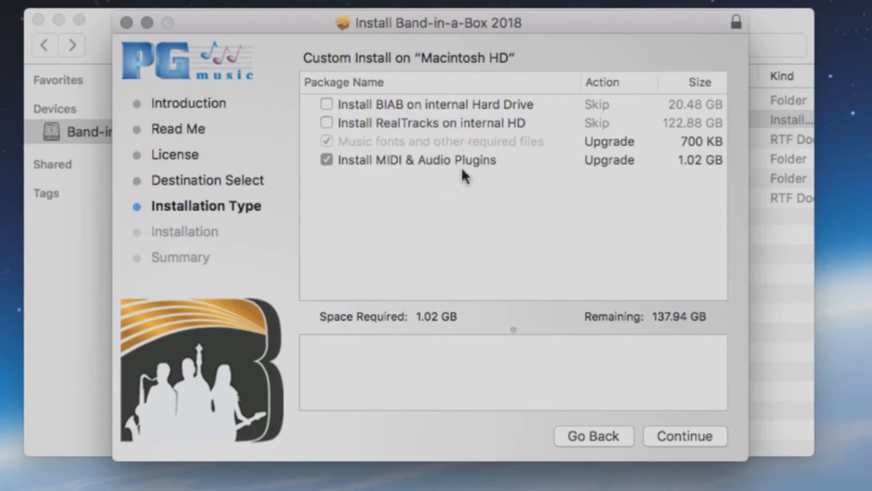
- Leave Install MIDI & Audio Plugins unchecked in Custom Install and run the installation
{"action": "left_click", "coordinate": [328, 160]}
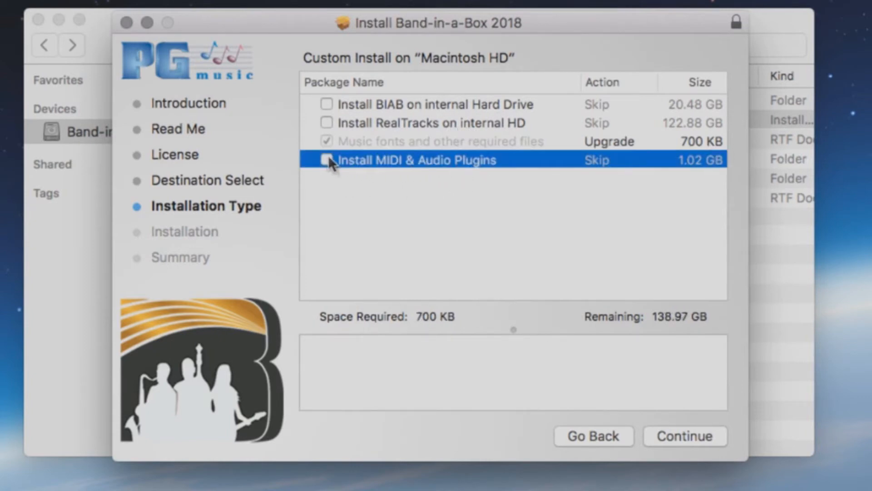
{"action": "mouse_move", "coordinate": [490, 234]}
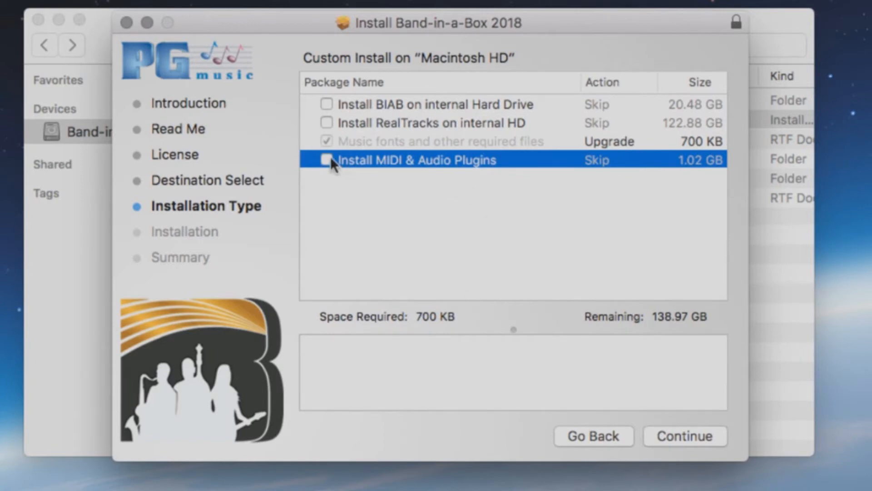
{"action": "left_click", "coordinate": [327, 160]}
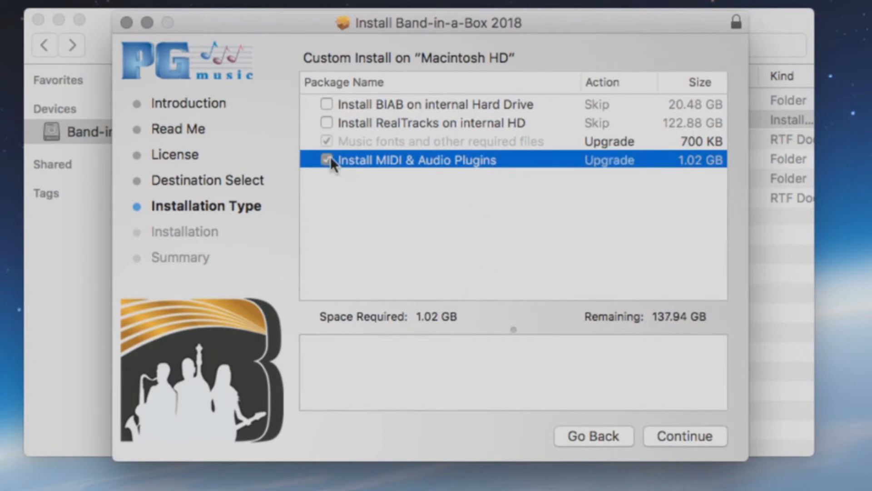
{"action": "left_click", "coordinate": [327, 159]}
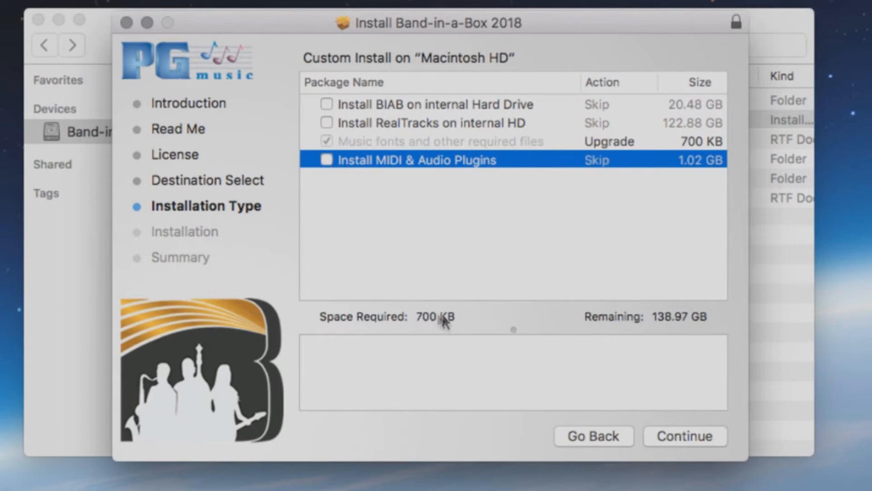
{"action": "mouse_move", "coordinate": [703, 448]}
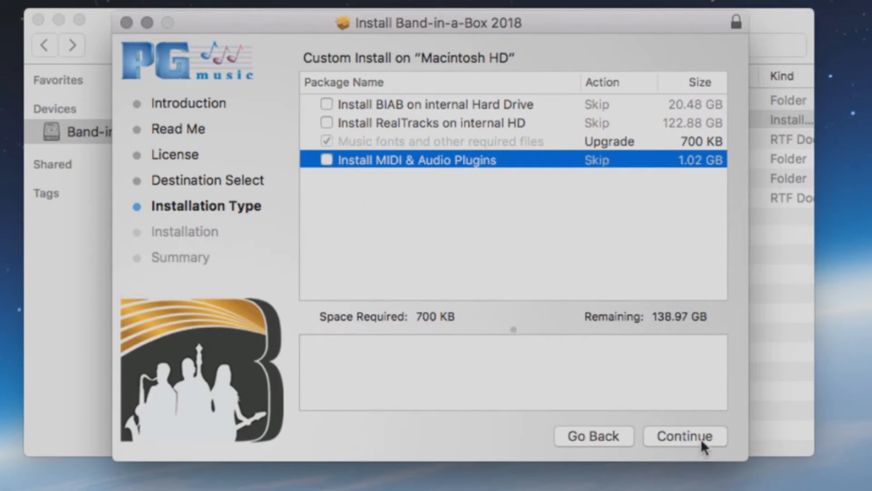
{"action": "left_click", "coordinate": [685, 435]}
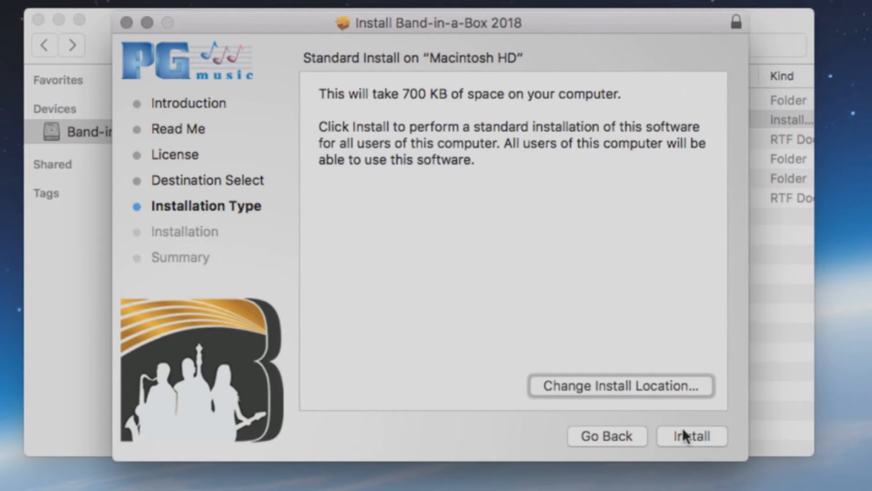
{"action": "left_click", "coordinate": [692, 436]}
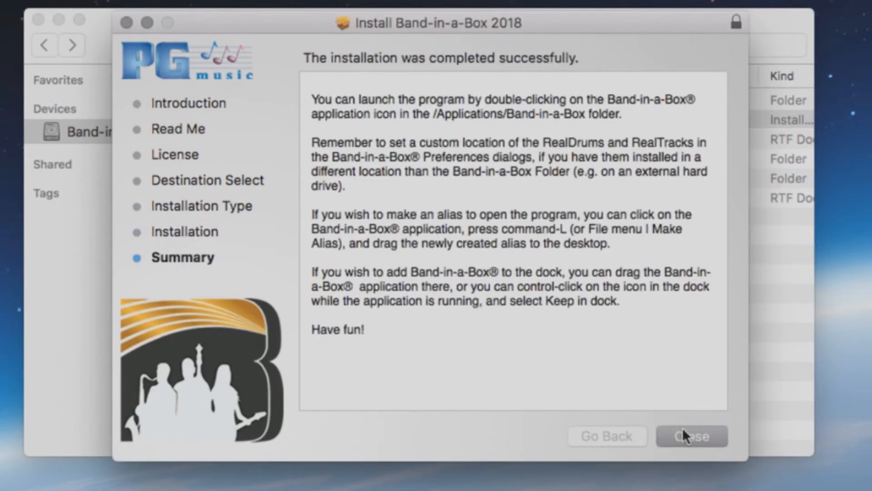
- Close the finished installer and launch Band-in-a-Box from its Applications folder
{"action": "left_click", "coordinate": [691, 435]}
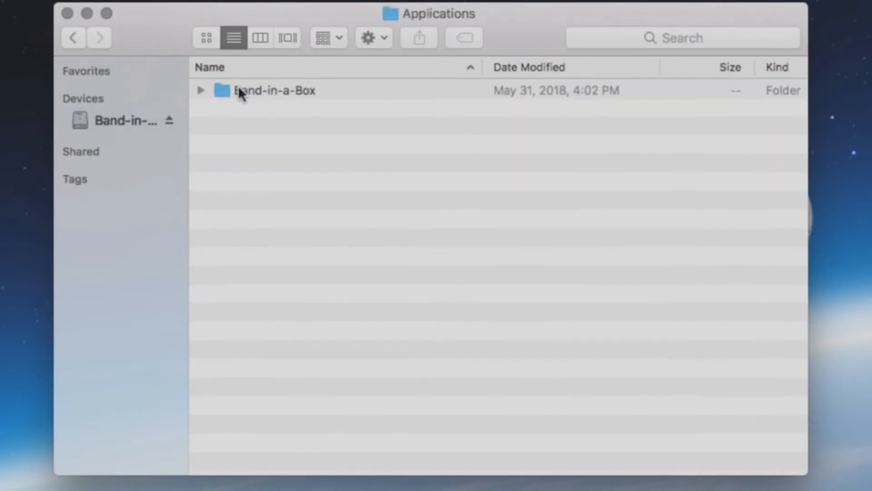
{"action": "double_click", "coordinate": [275, 90]}
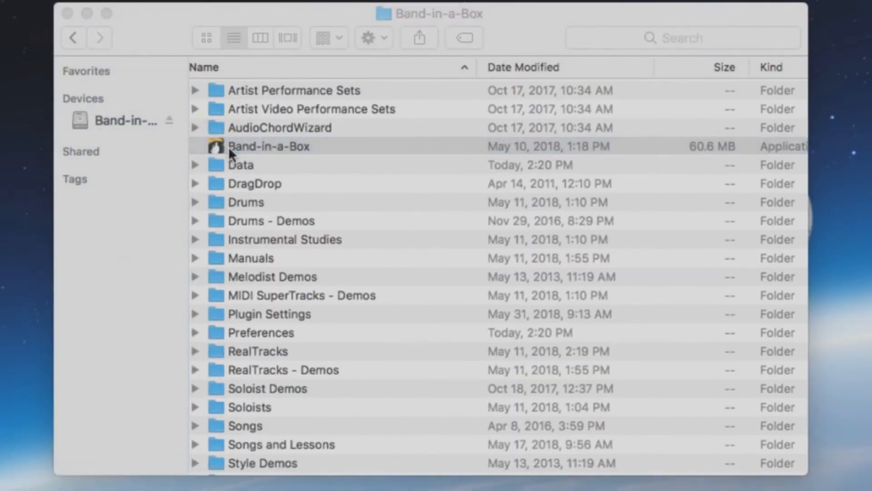
{"action": "double_click", "coordinate": [269, 145]}
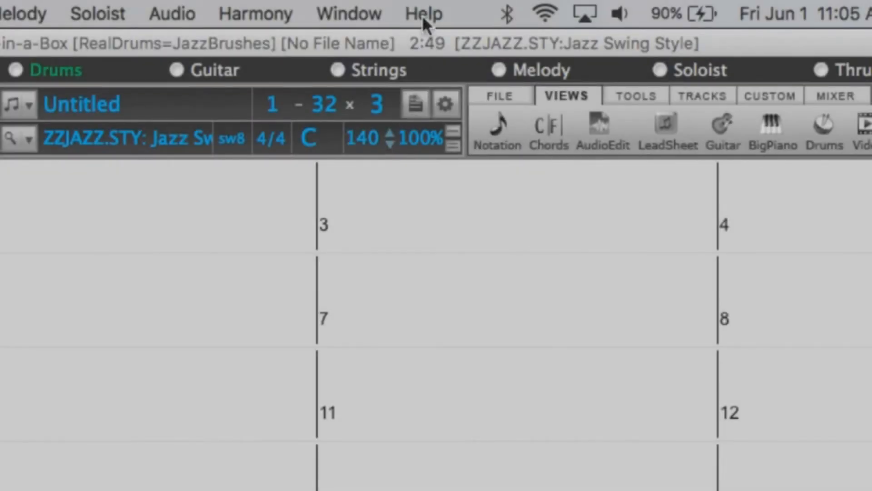
{"action": "left_click", "coordinate": [424, 14]}
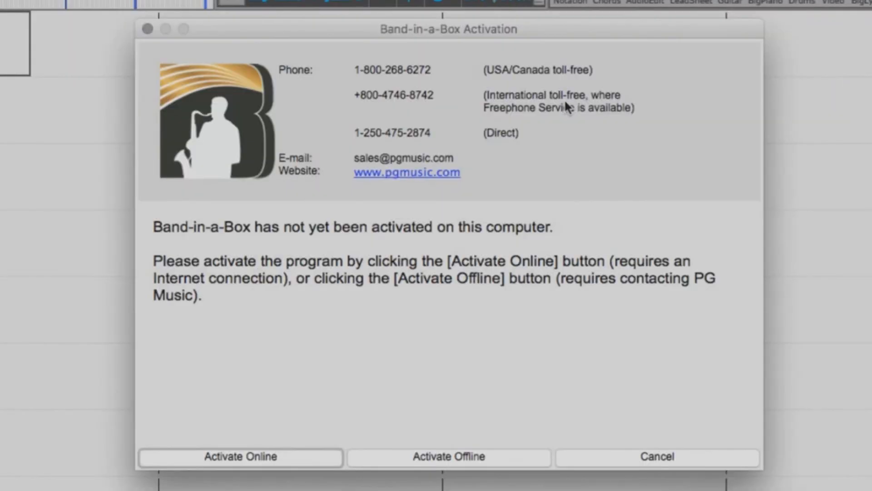
{"action": "mouse_move", "coordinate": [311, 327]}
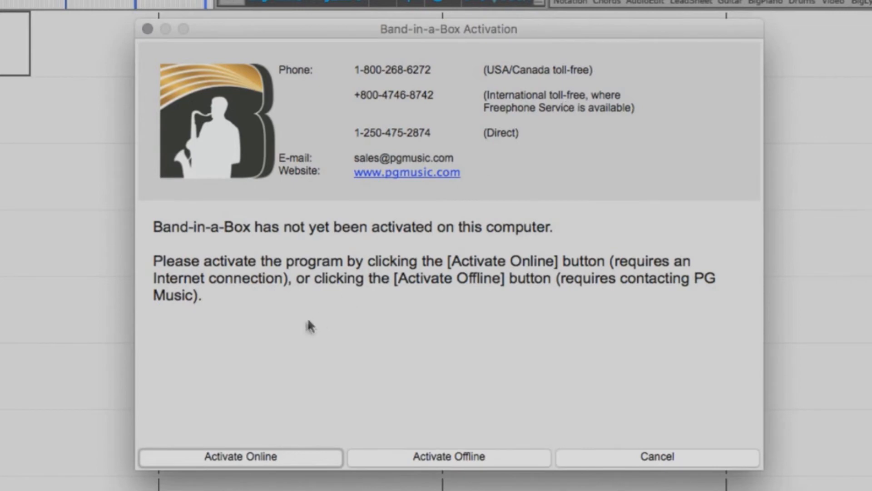
{"action": "left_click", "coordinate": [239, 457]}
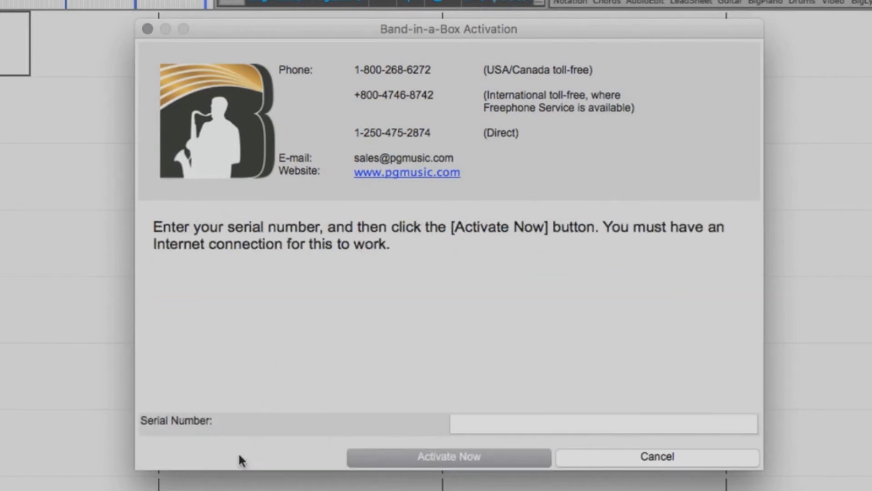
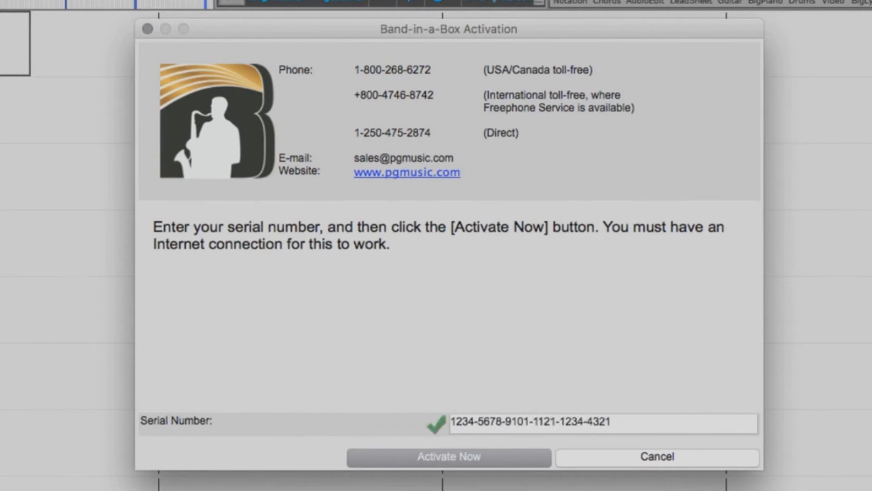
{"action": "left_click", "coordinate": [447, 457]}
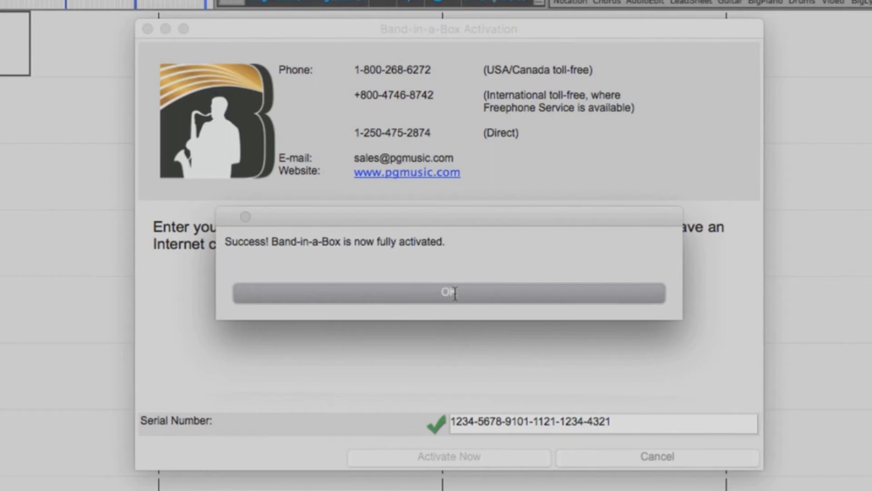
{"action": "left_click", "coordinate": [447, 292]}
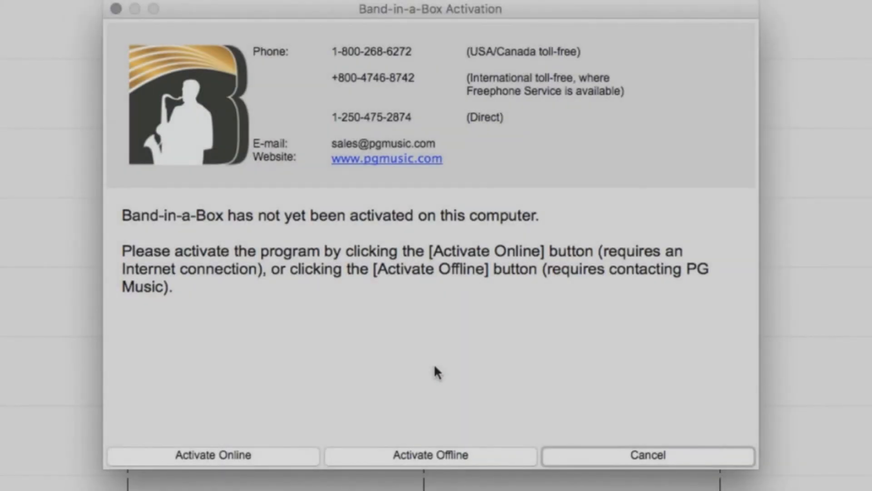
{"action": "mouse_move", "coordinate": [421, 451]}
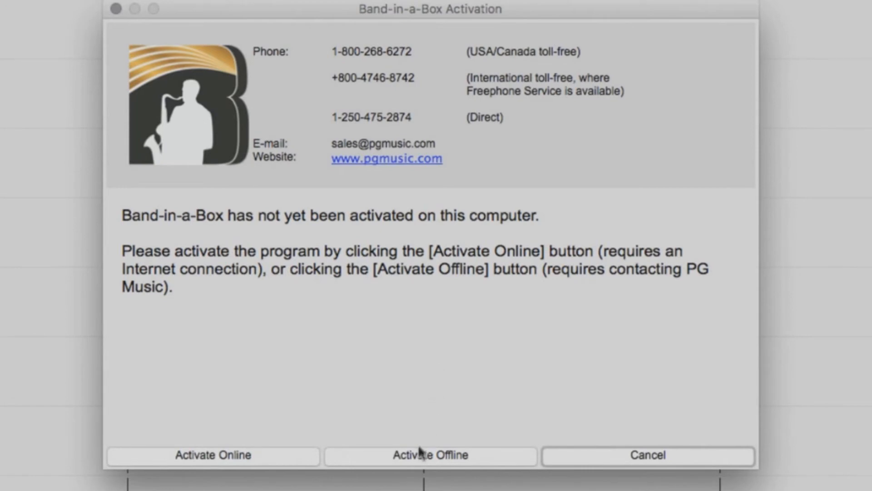
{"action": "left_click", "coordinate": [429, 455]}
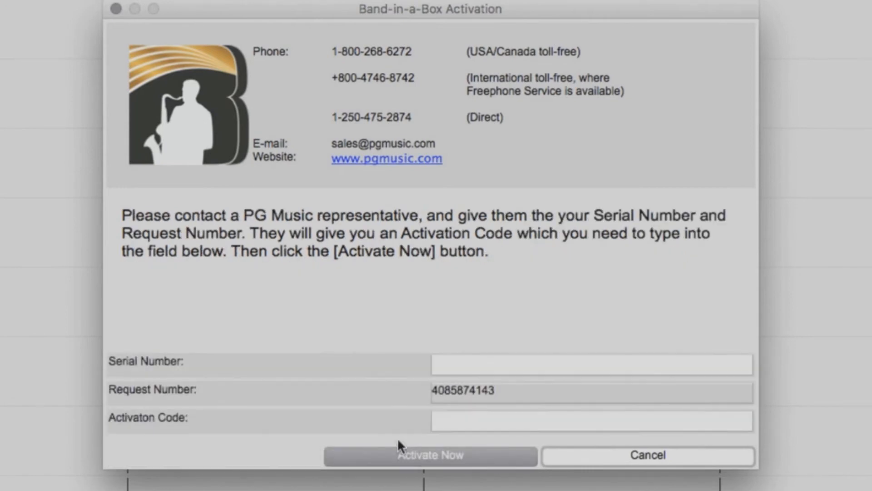
{"action": "mouse_move", "coordinate": [514, 394]}
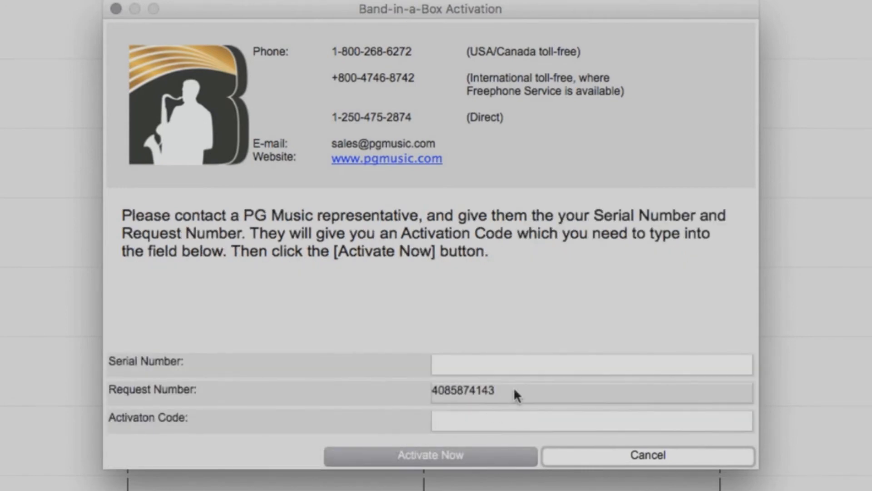
{"action": "double_click", "coordinate": [463, 390]}
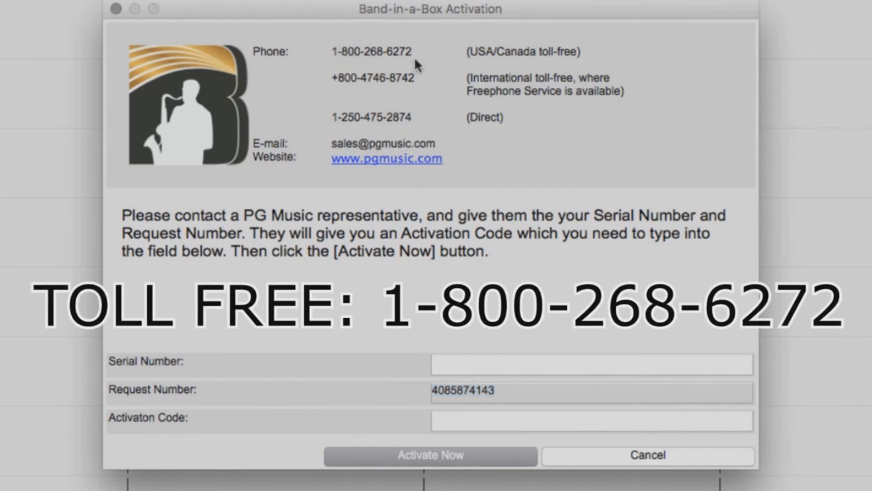
{"action": "mouse_move", "coordinate": [422, 59]}
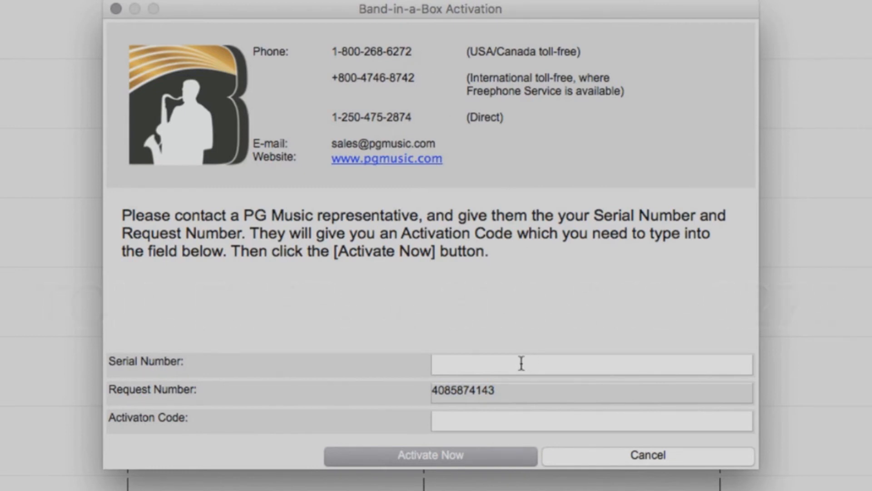
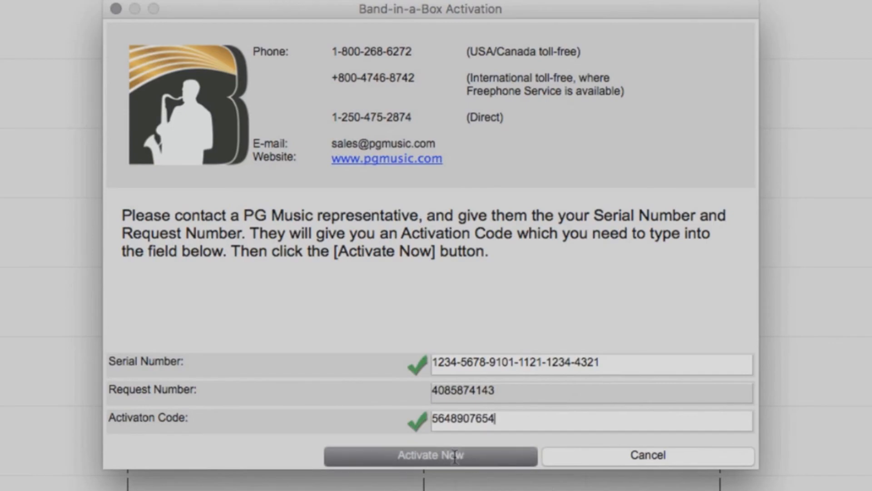
{"action": "left_click", "coordinate": [430, 455]}
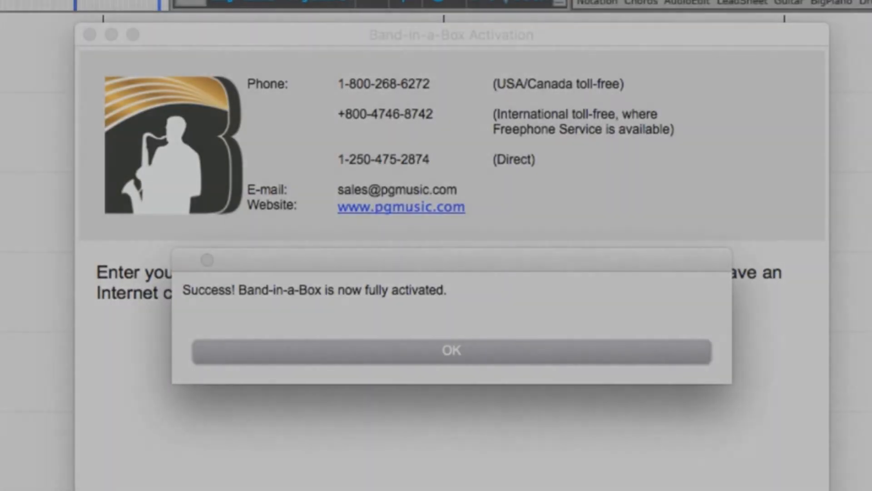
- Acknowledge activation and close the rebuilt StylePicker to return to the chord sheet
{"action": "left_click", "coordinate": [451, 351]}
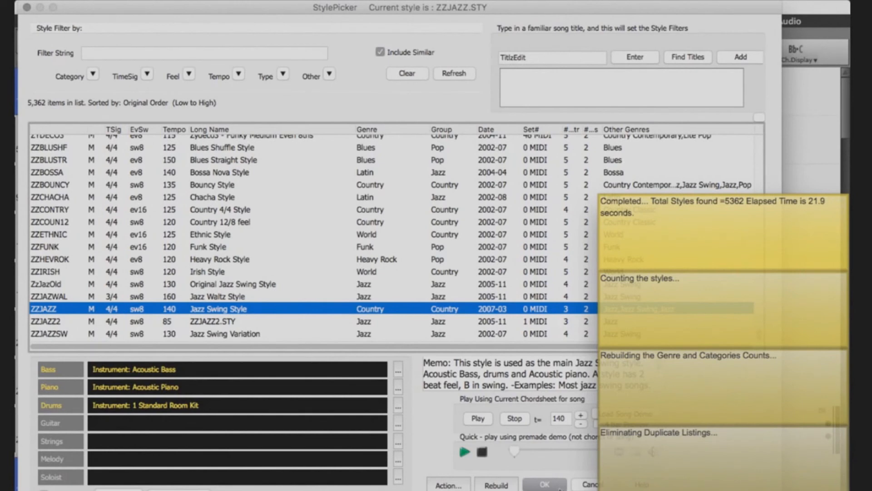
{"action": "left_click", "coordinate": [543, 483]}
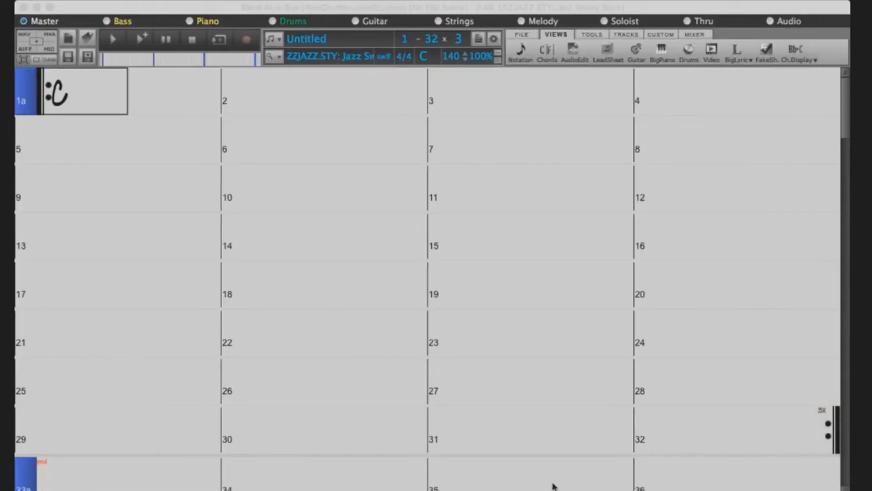
{"action": "left_click", "coordinate": [520, 34]}
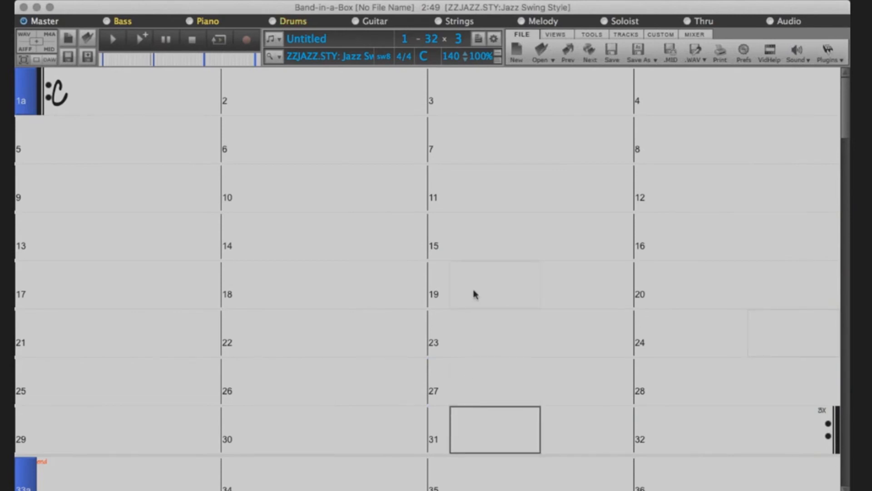
{"action": "mouse_move", "coordinate": [512, 182]}
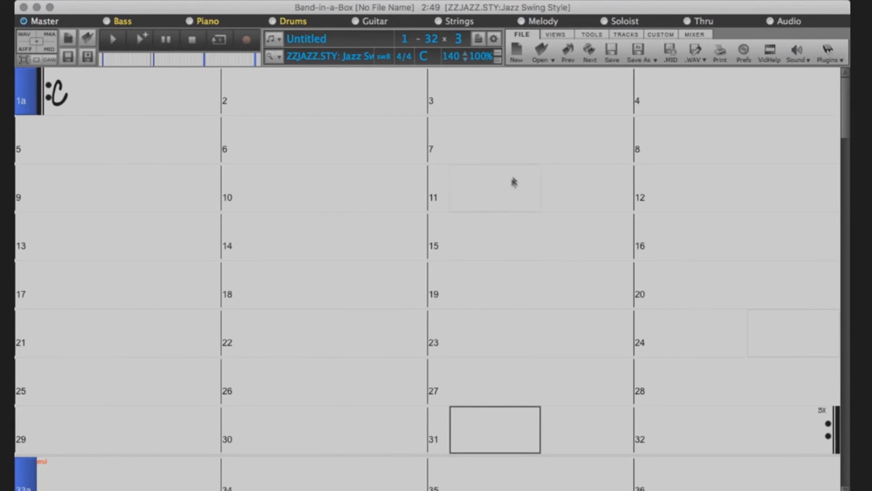
{"action": "mouse_move", "coordinate": [641, 50]}
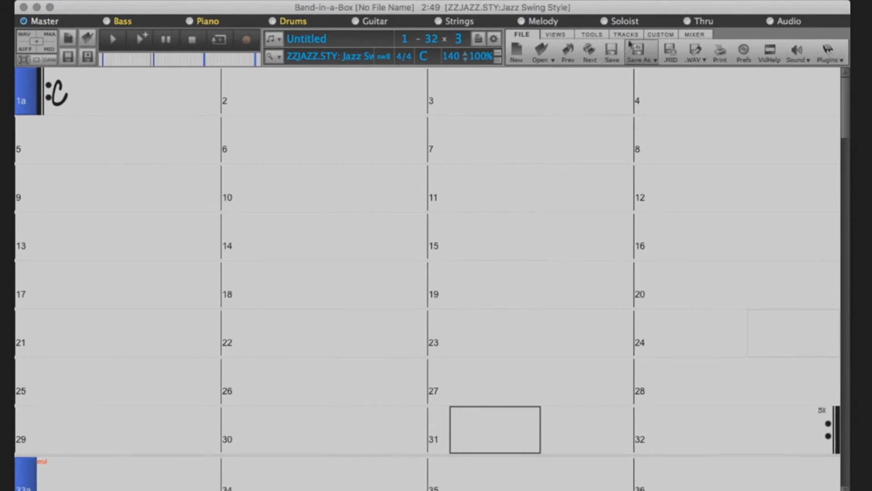
- Show the Tracks toolbar tools and the RealTracks menu
{"action": "left_click", "coordinate": [626, 34]}
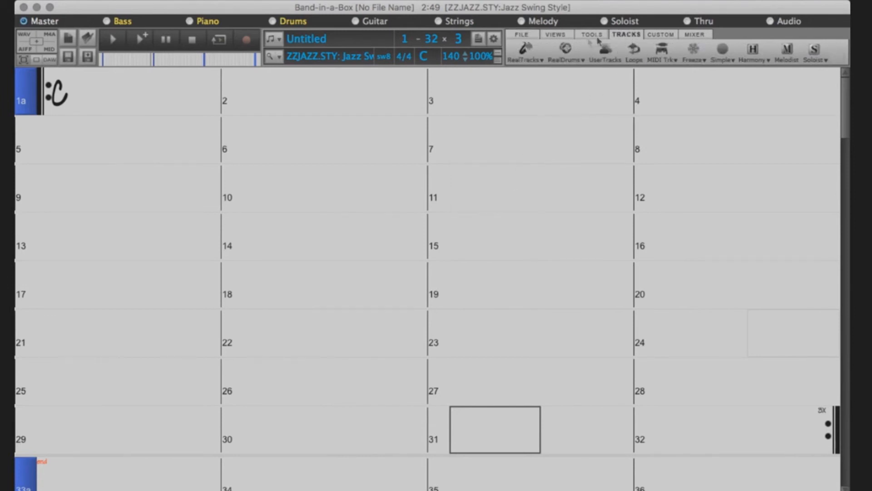
{"action": "left_click", "coordinate": [523, 50]}
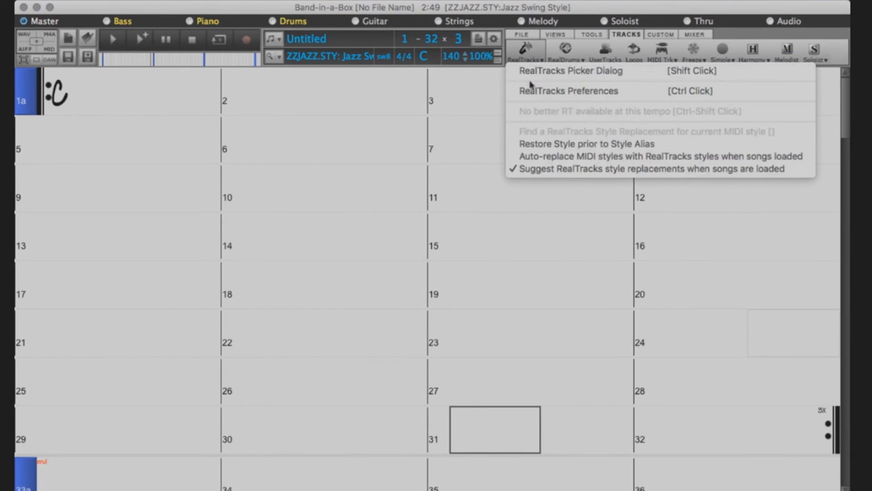
- In RealTracks Settings, enable 'Use a custom folder location for the RealTracks'
{"action": "left_click", "coordinate": [568, 91]}
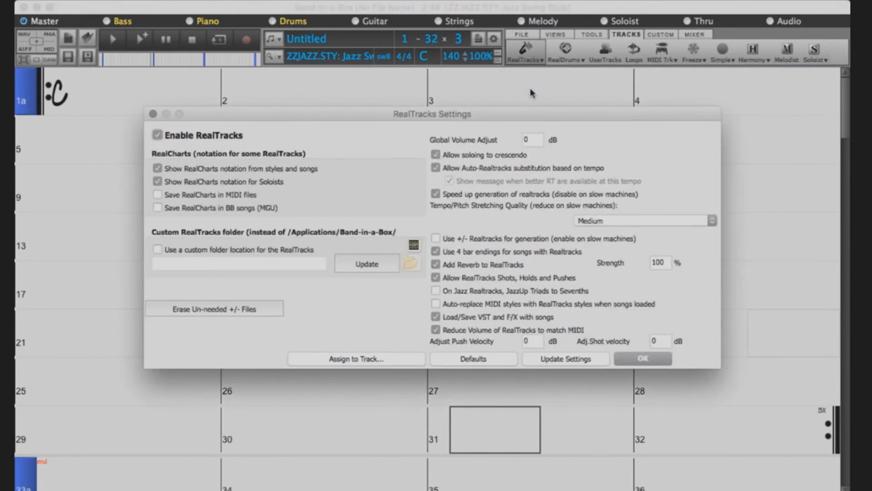
{"action": "mouse_move", "coordinate": [351, 210]}
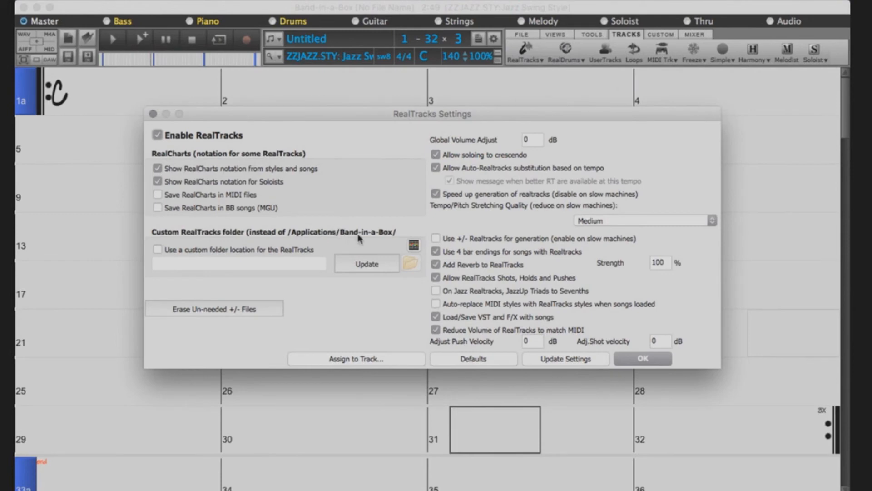
{"action": "mouse_move", "coordinate": [336, 231]}
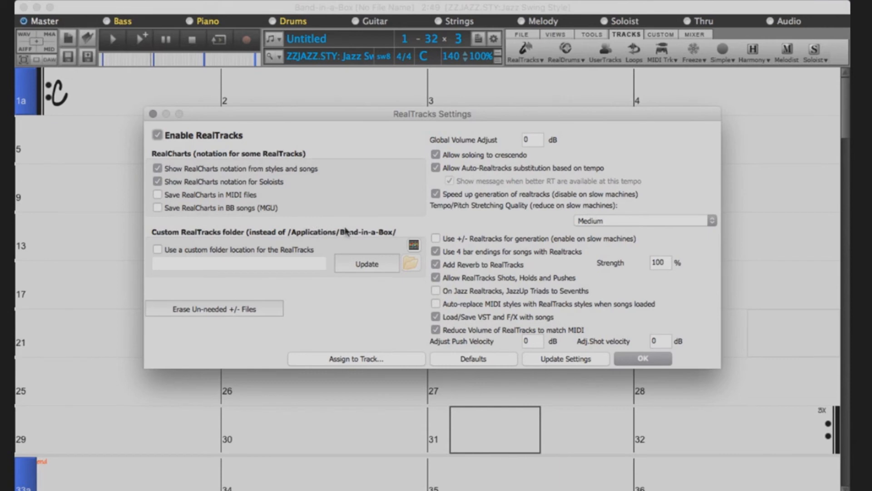
{"action": "mouse_move", "coordinate": [334, 235]}
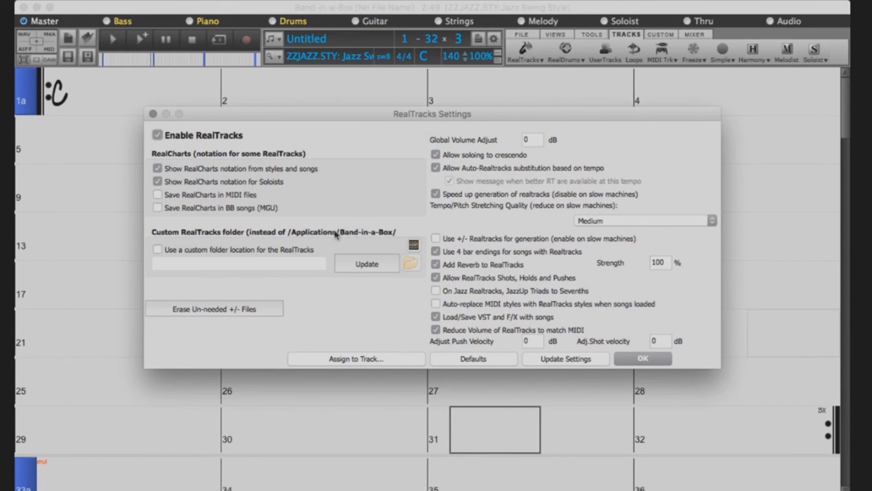
{"action": "mouse_move", "coordinate": [357, 233]}
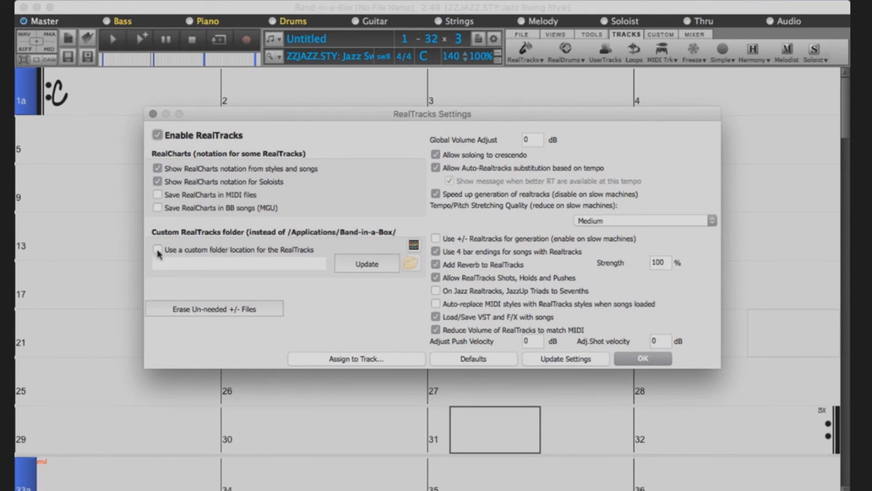
{"action": "left_click", "coordinate": [159, 249]}
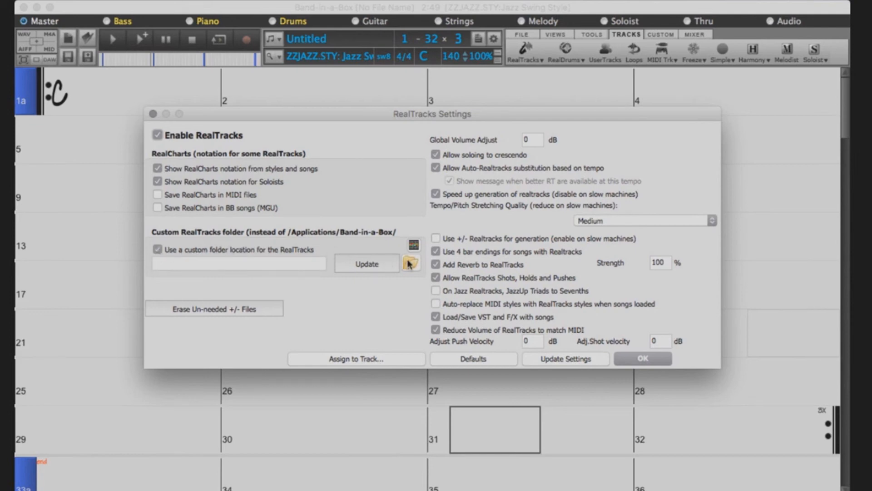
- Choose UltraPAK > Applications > Band-in-a-Box > RealTracks as the custom RealTracks folder
{"action": "left_click", "coordinate": [410, 262]}
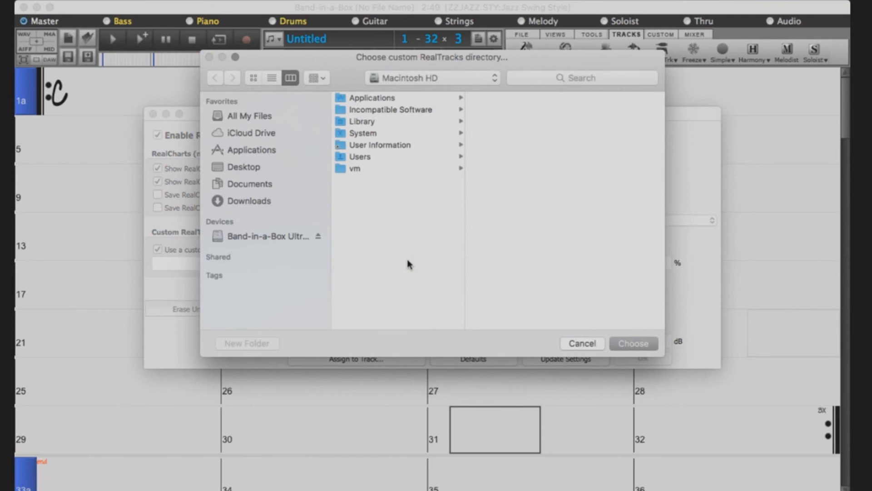
{"action": "left_click", "coordinate": [269, 236]}
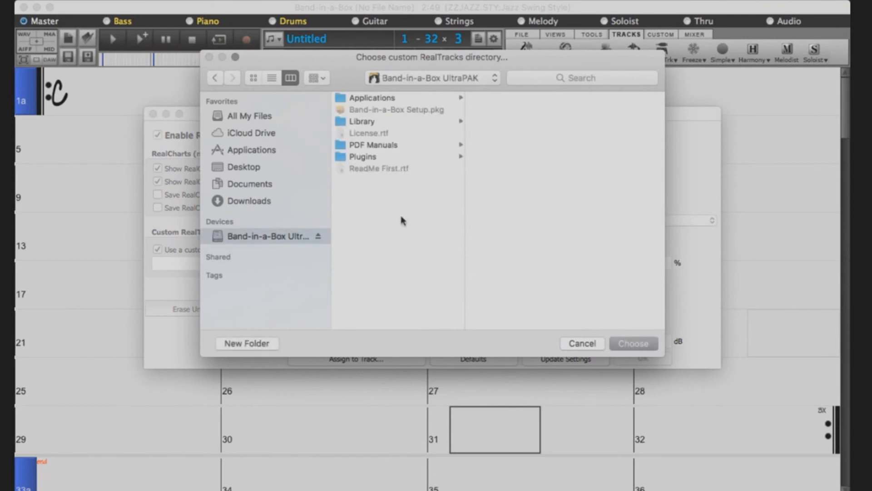
{"action": "left_click", "coordinate": [371, 97]}
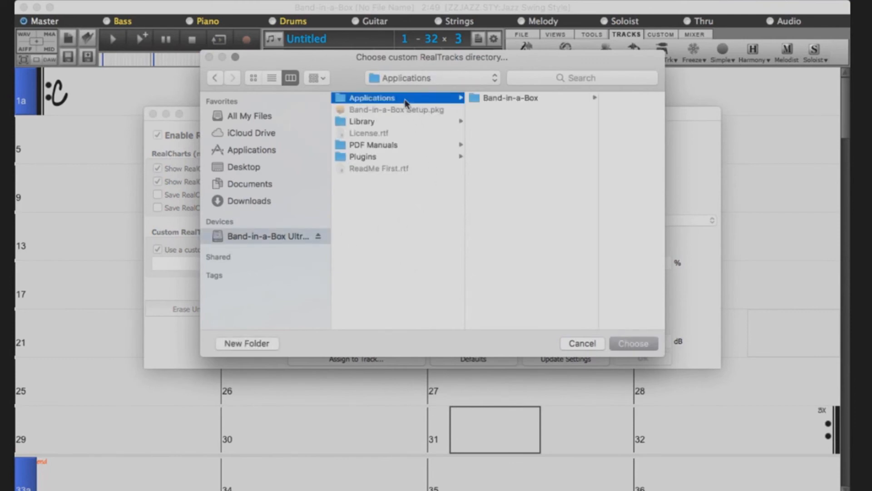
{"action": "left_click", "coordinate": [506, 98]}
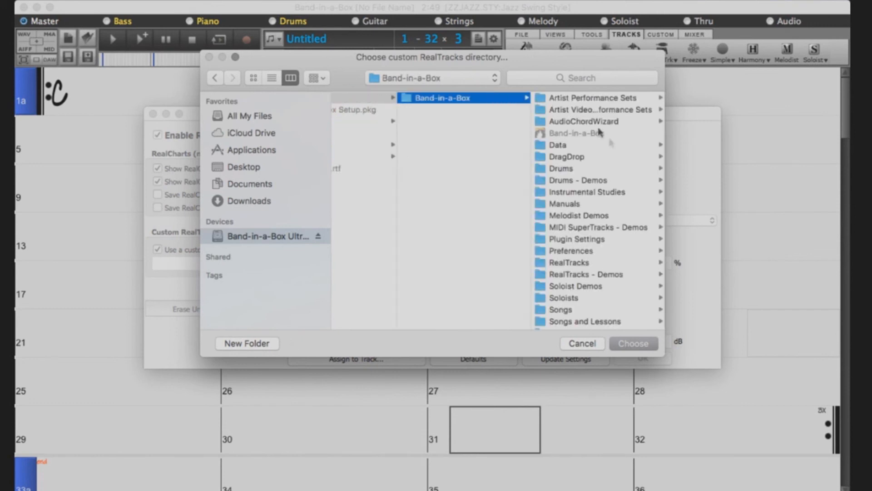
{"action": "scroll", "scroll_direction": "down", "scroll_amount": 3}
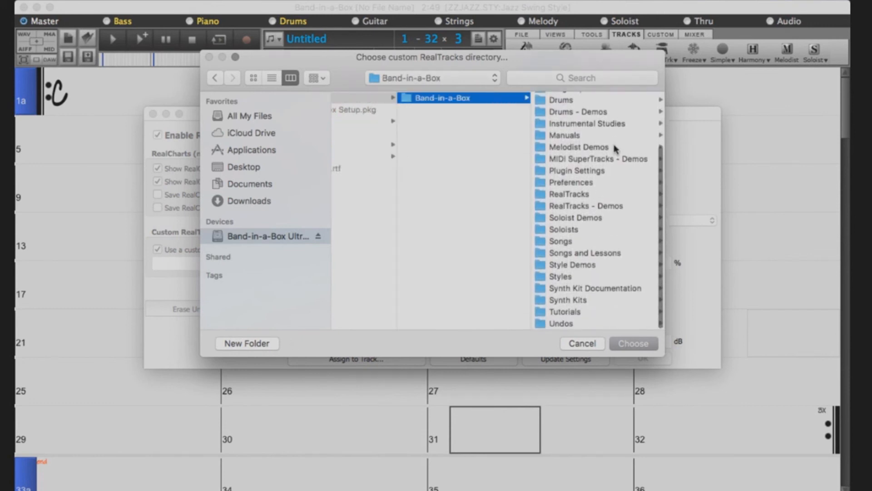
{"action": "left_click", "coordinate": [569, 194]}
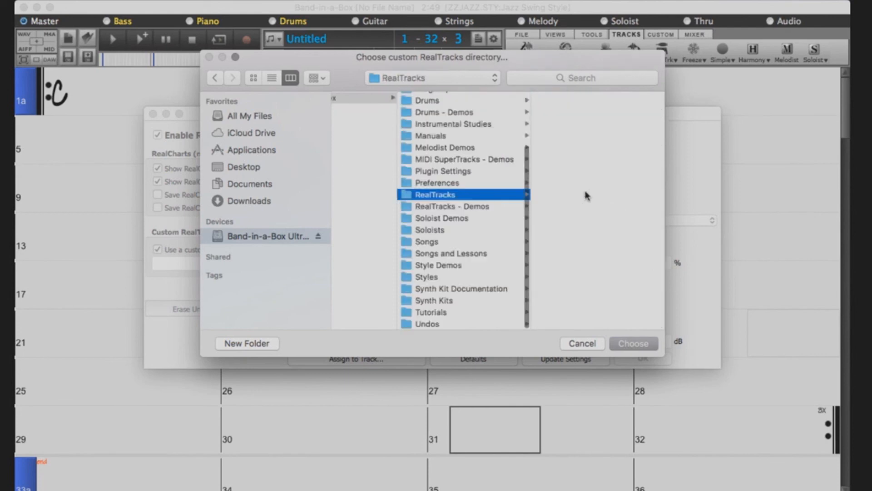
{"action": "left_click", "coordinate": [633, 344]}
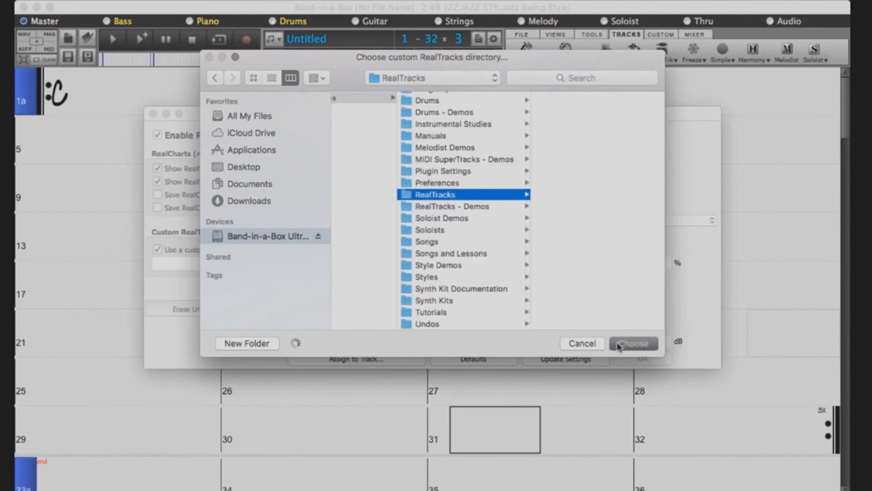
{"action": "left_click", "coordinate": [632, 343]}
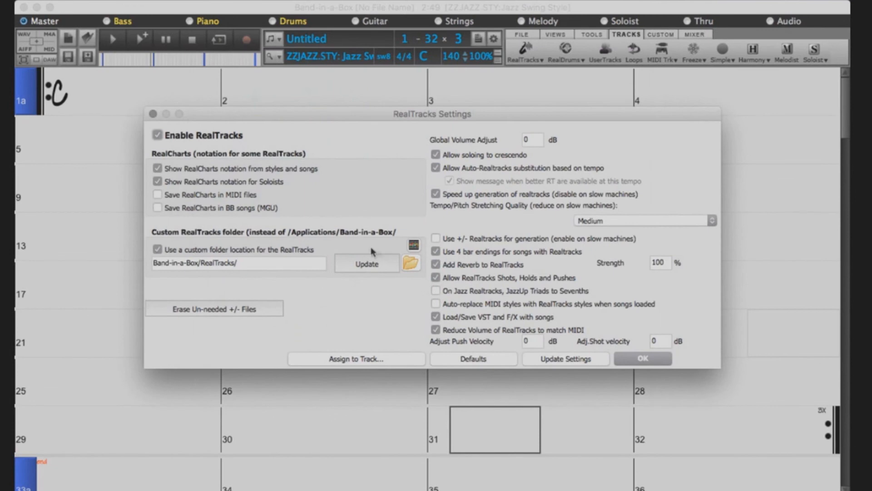
- Apply the new RealTracks location with Update and close the settings dialog
{"action": "left_click", "coordinate": [366, 264]}
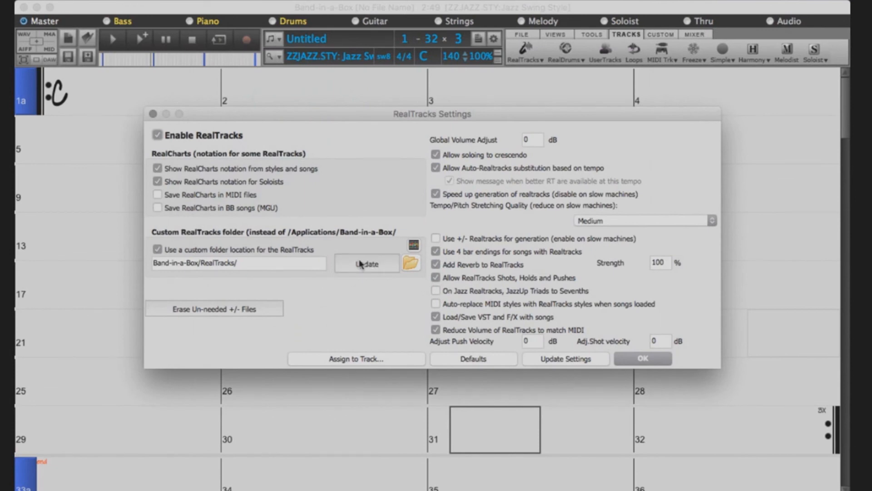
{"action": "left_click", "coordinate": [642, 358]}
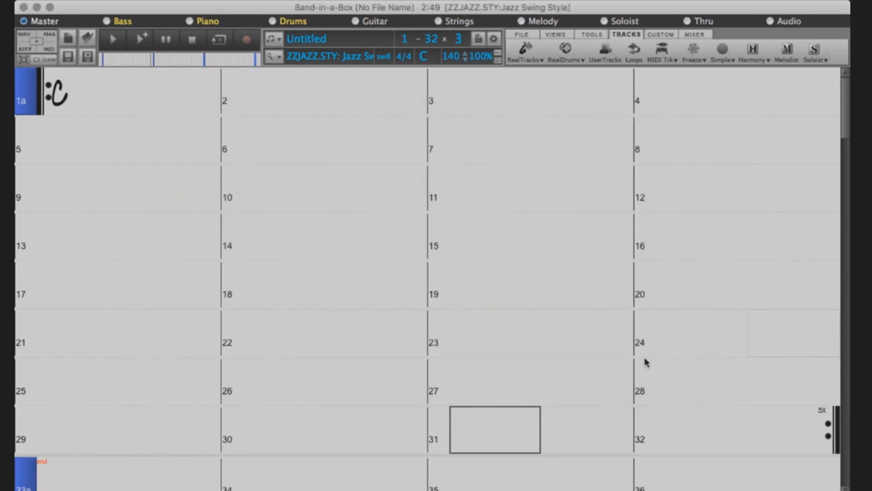
{"action": "left_click", "coordinate": [521, 34]}
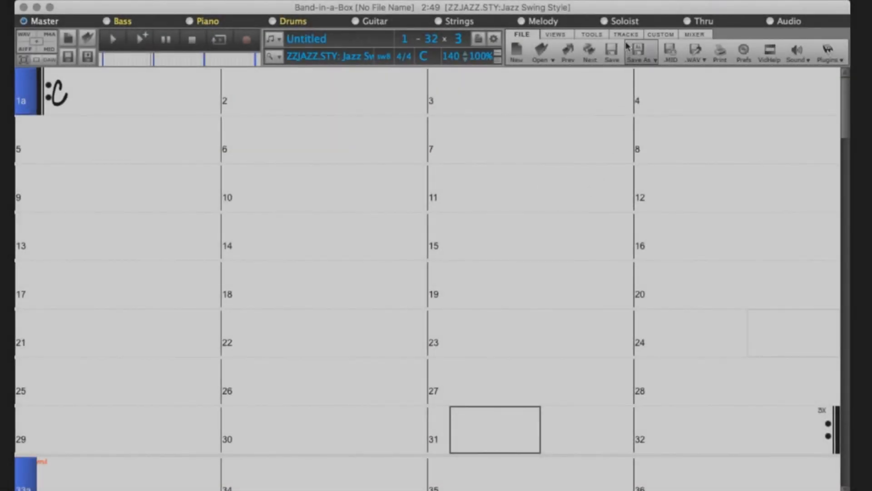
- In RealDrums Preferences, enable a custom drum folder location and start choosing it
{"action": "left_click", "coordinate": [566, 51]}
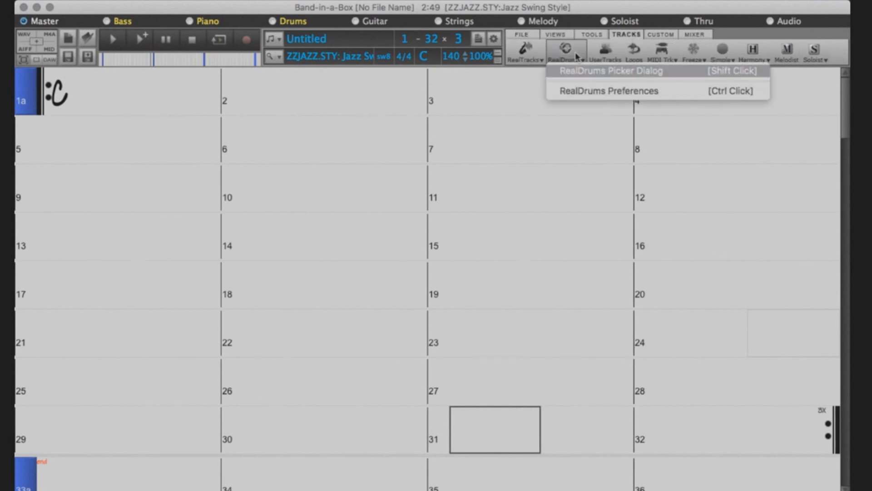
{"action": "left_click", "coordinate": [609, 90]}
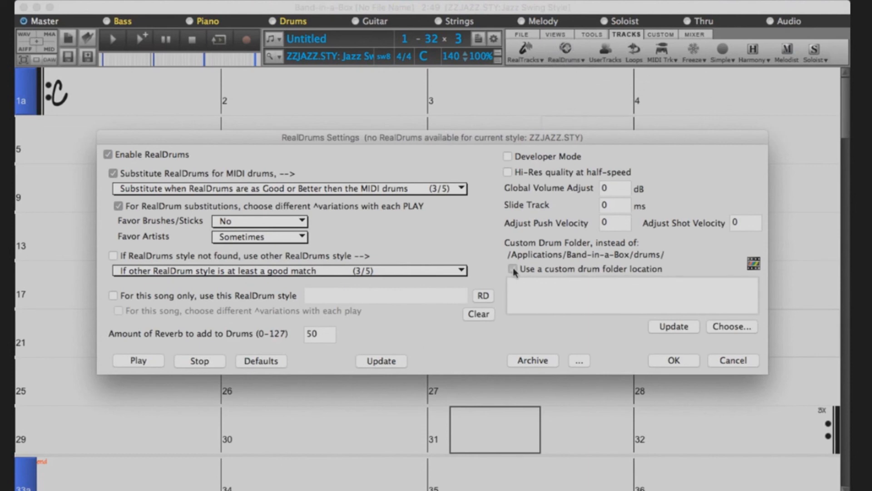
{"action": "left_click", "coordinate": [511, 269]}
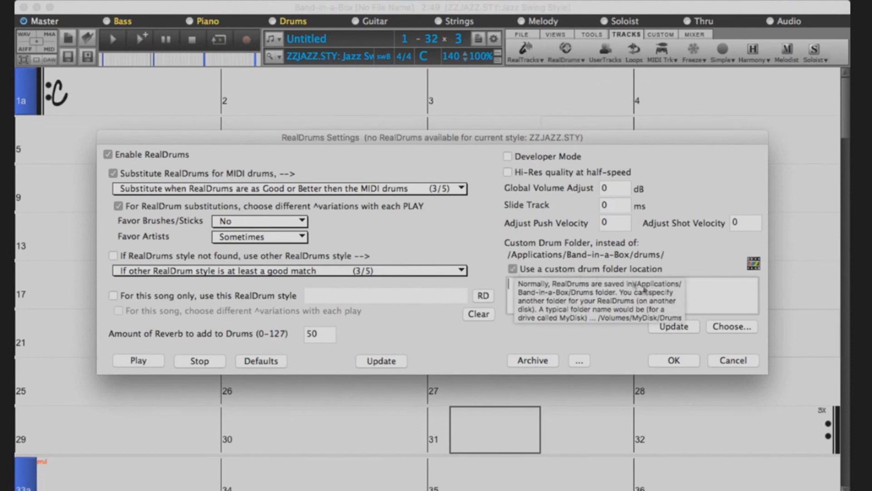
{"action": "left_click", "coordinate": [731, 326]}
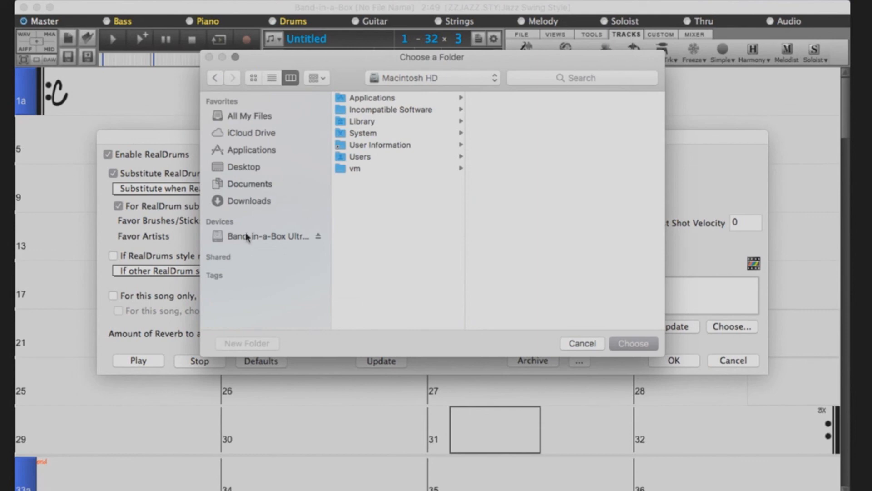
- Choose UltraPAK > Applications > Band-in-a-Box > Drums as the custom drum folder and apply with Update
{"action": "left_click", "coordinate": [269, 236]}
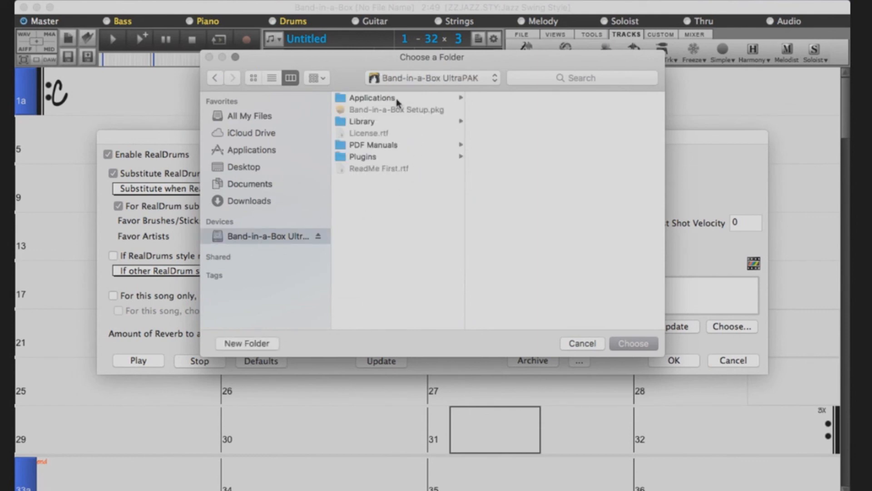
{"action": "left_click", "coordinate": [441, 97]}
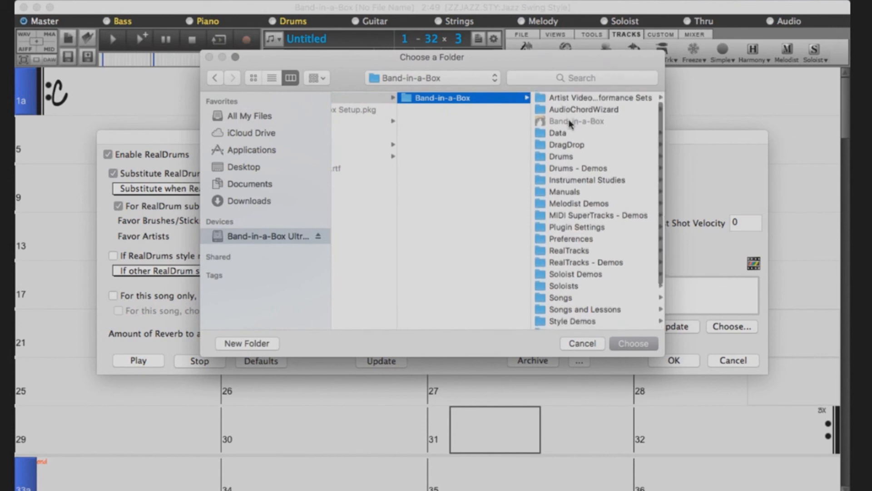
{"action": "left_click", "coordinate": [561, 156]}
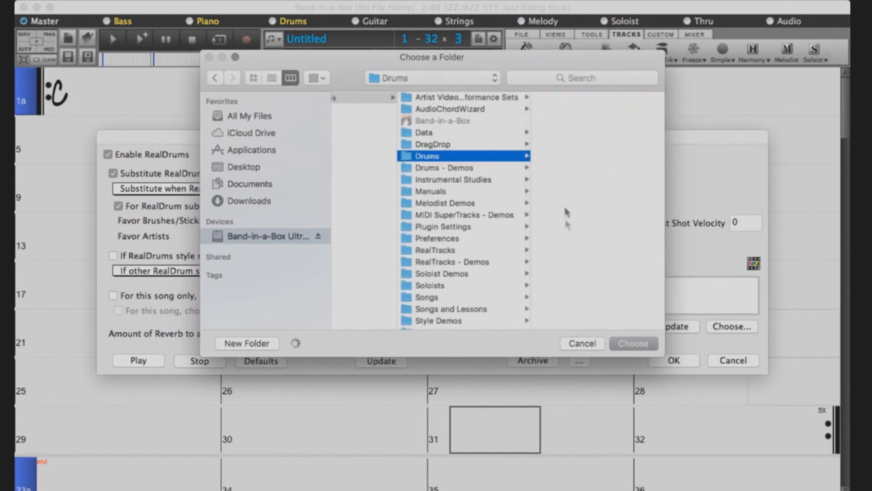
{"action": "left_click", "coordinate": [428, 155]}
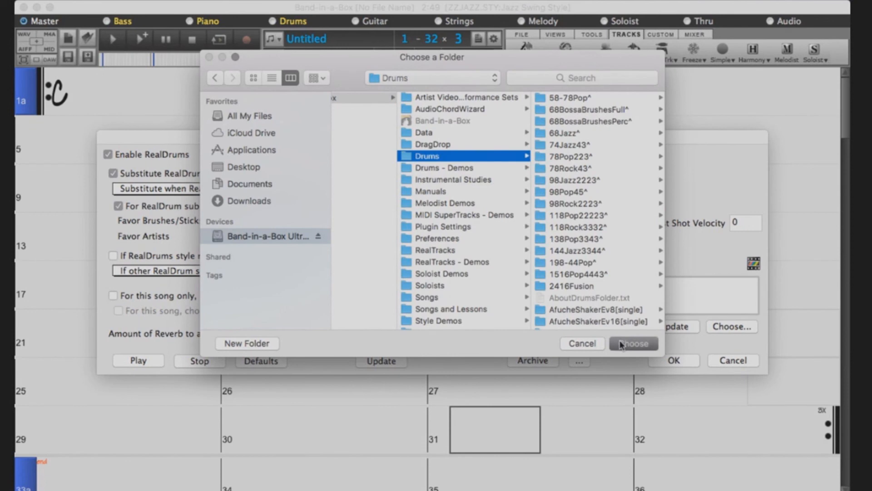
{"action": "left_click", "coordinate": [632, 344]}
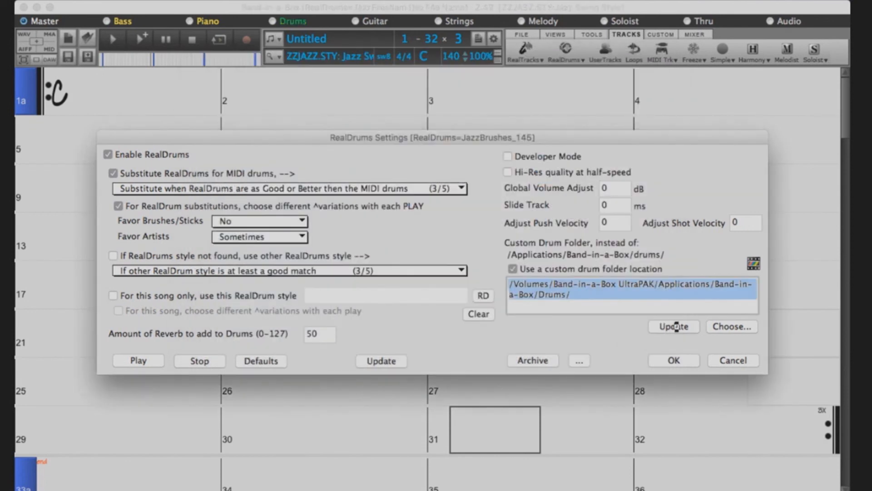
{"action": "left_click", "coordinate": [673, 327]}
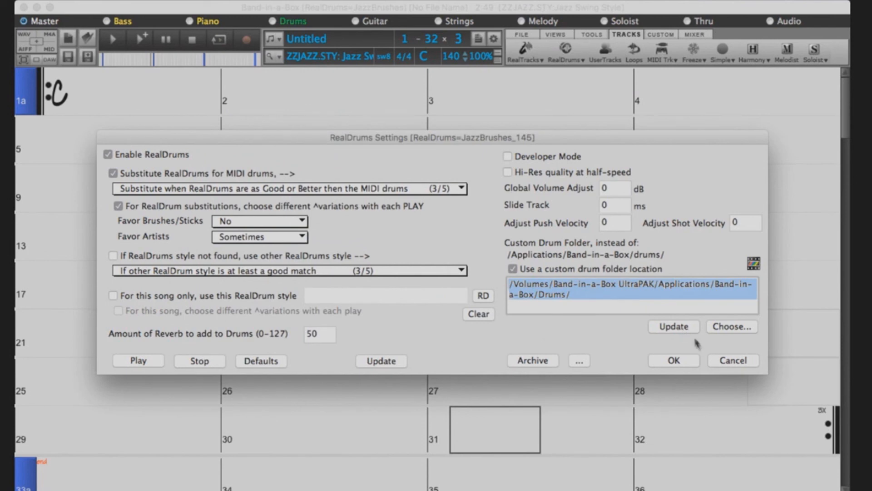